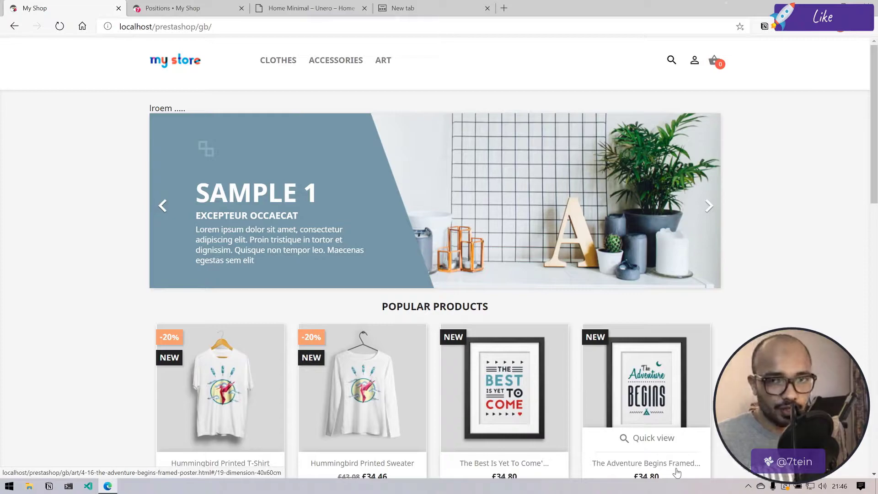
Step: Close ps_shoppingcart.tpl, compare index.tpl with page.tpl, and comment out index.tpl's content block with {* *}
left_click(708, 206)
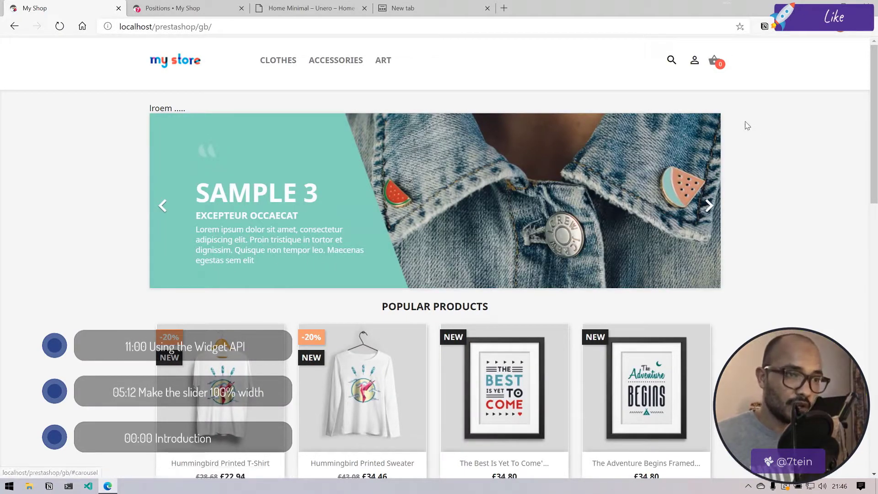
mouse_move(410, 214)
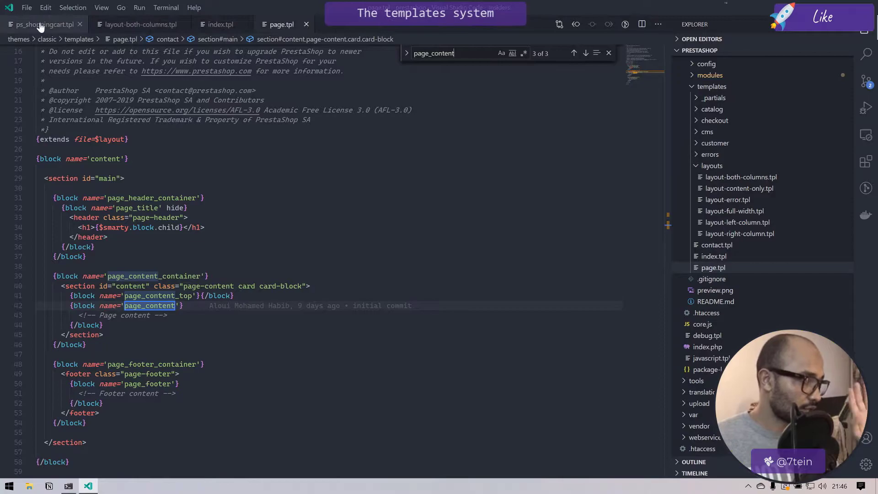
left_click(72, 24)
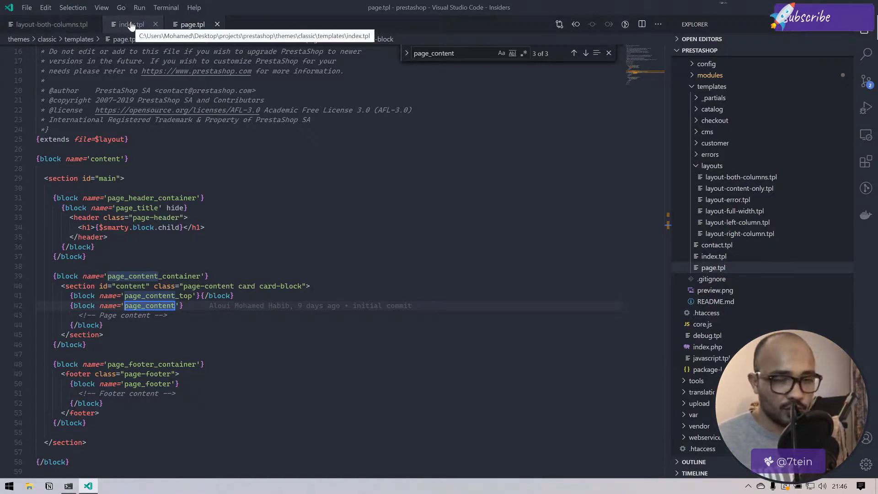
left_click(192, 23)
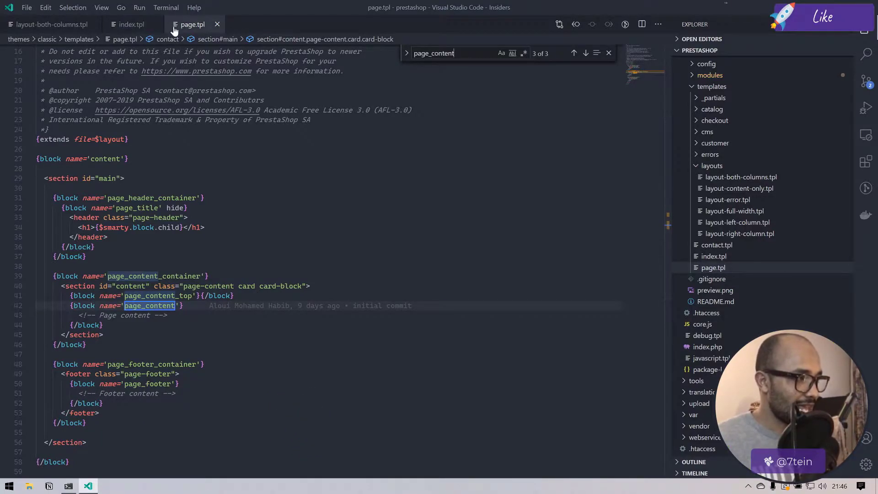
left_click(130, 24)
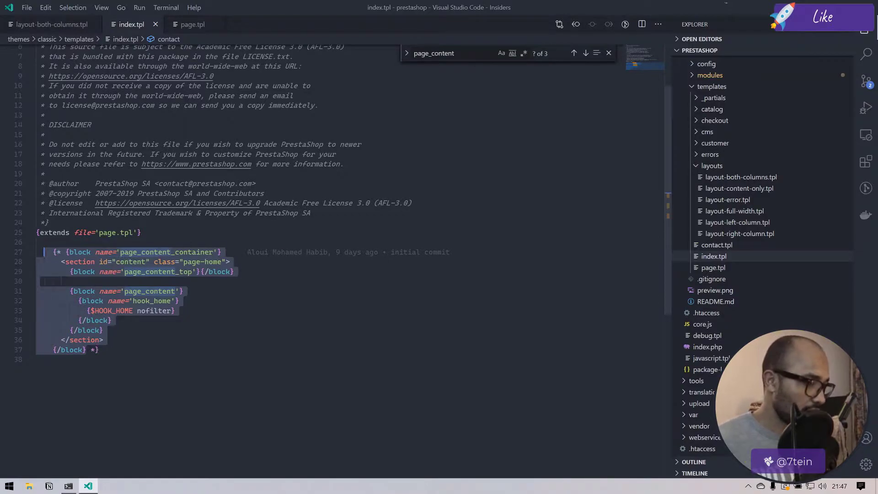
left_click(107, 486)
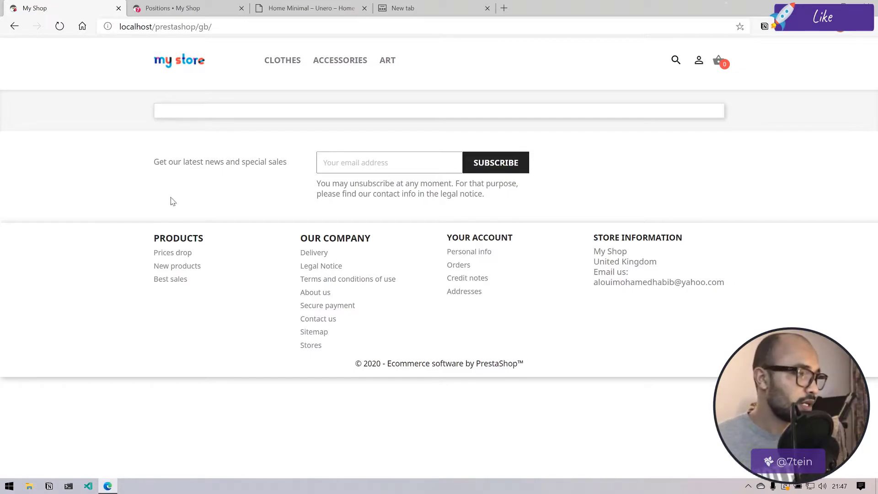
mouse_move(186, 108)
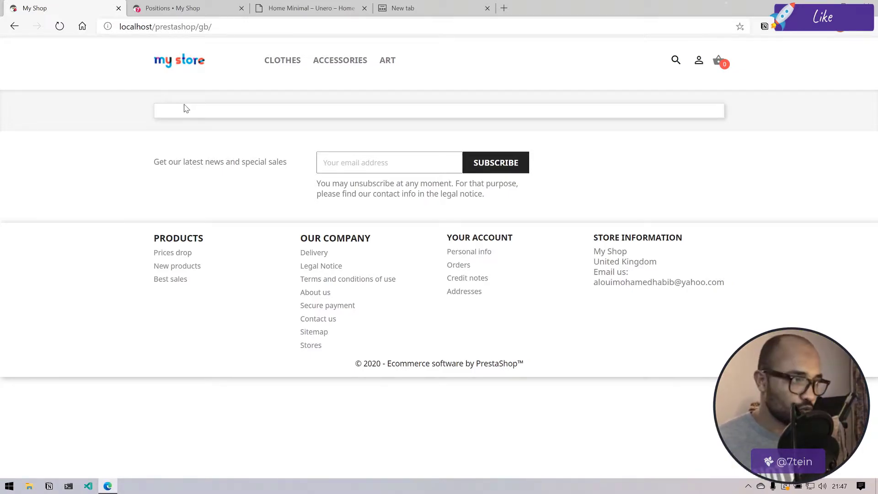
Step: Refresh the localhost/prestashop/gb/ storefront to see the emptied home page
left_click(87, 486)
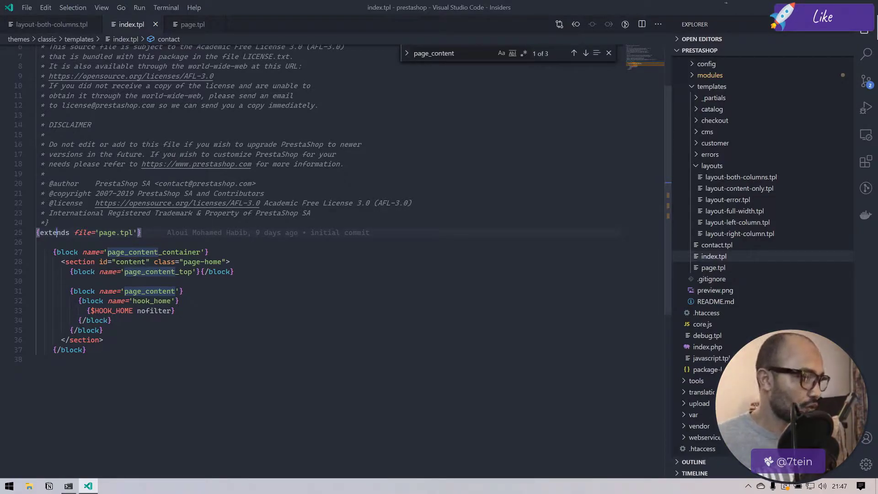
Step: Compare the page_content blocks of index.tpl and page.tpl, then add a 'lorem' line under page.tpl's Page content comment
double_click(118, 232)
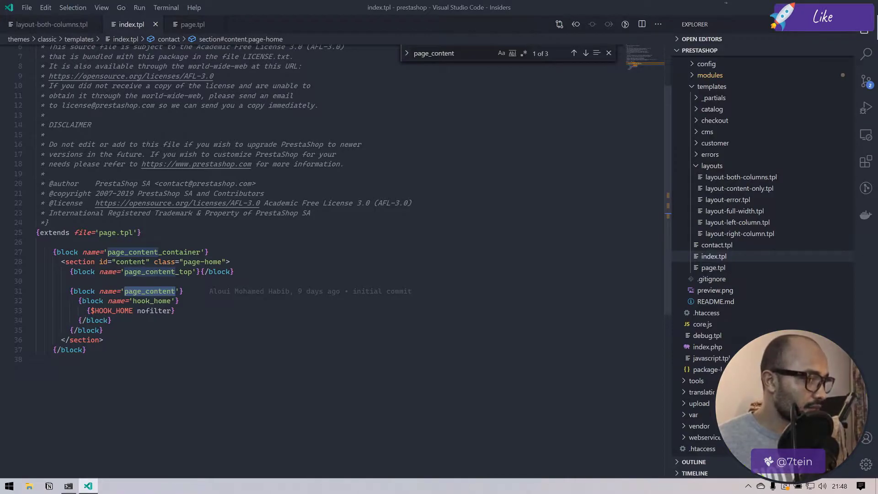
left_click(192, 24)
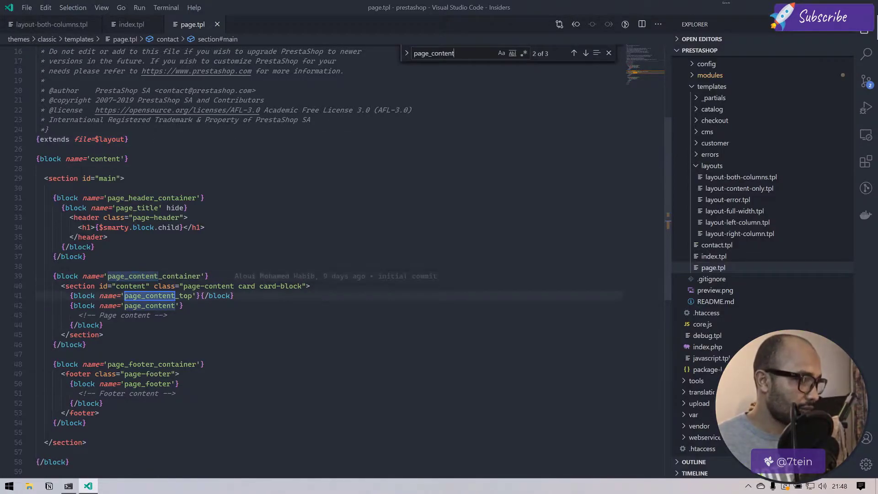
left_click(584, 53)
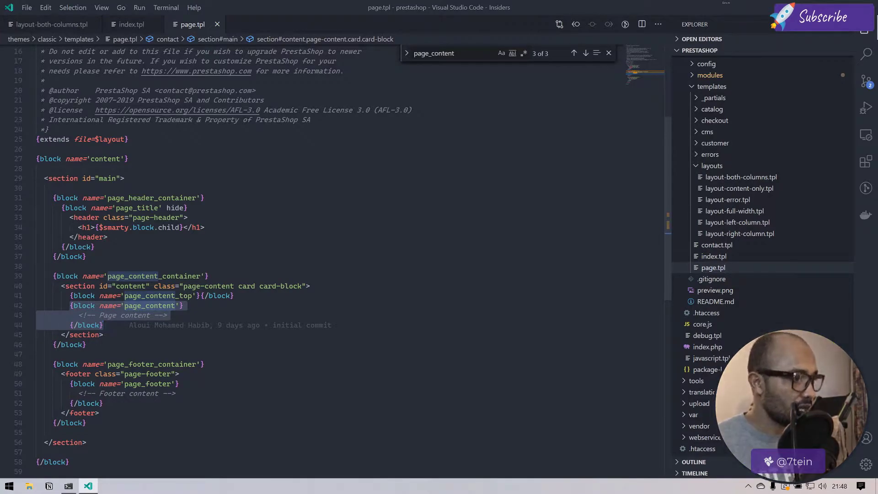
left_click(132, 24)
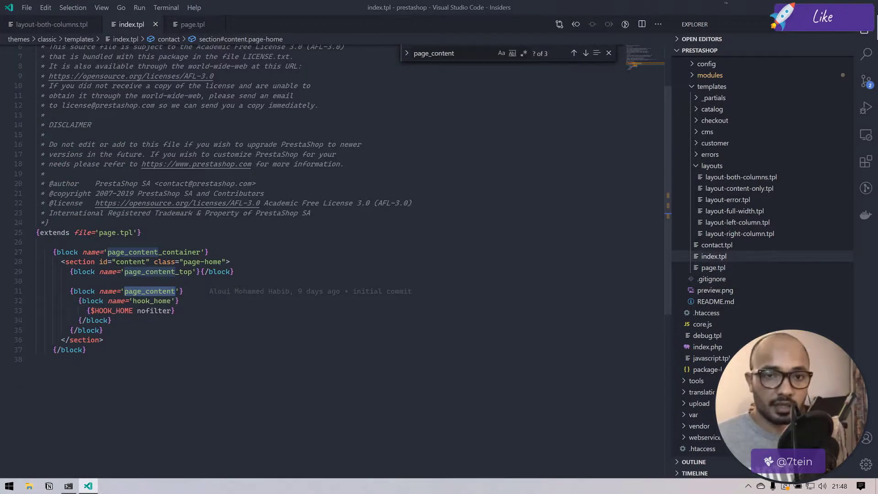
left_click(193, 24)
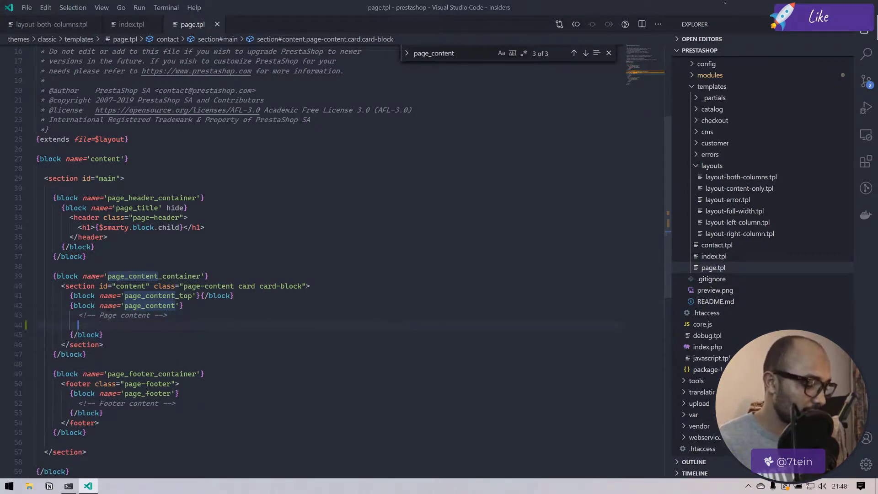
type("lorem")
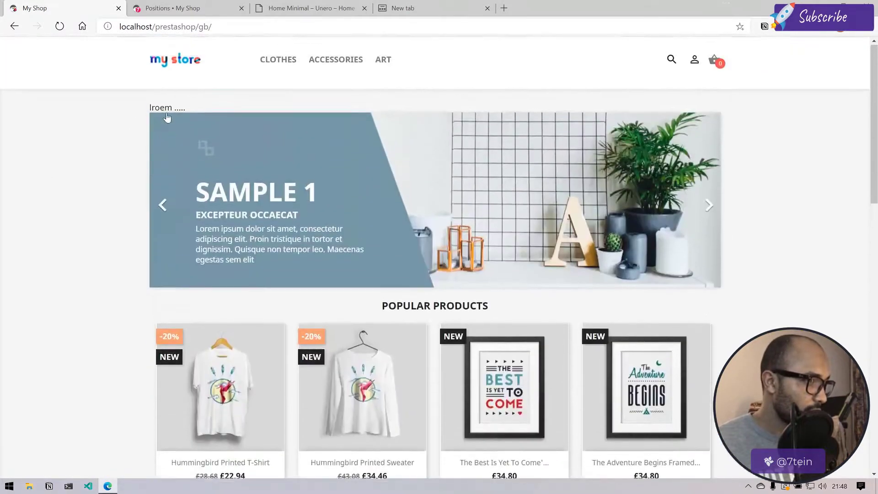
Step: Add more placeholder text 'gn ergnerpg' in page.tpl and reload the storefront to check the result
scroll("down", 3)
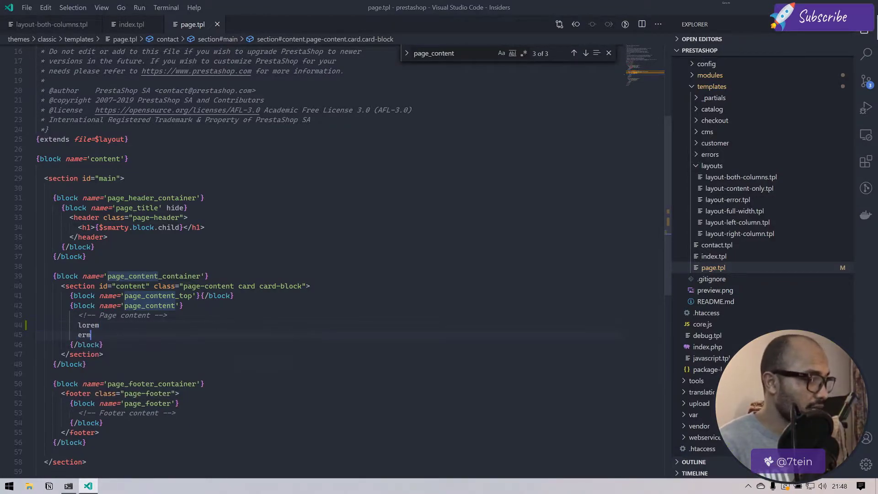
type("gn ergnerpg")
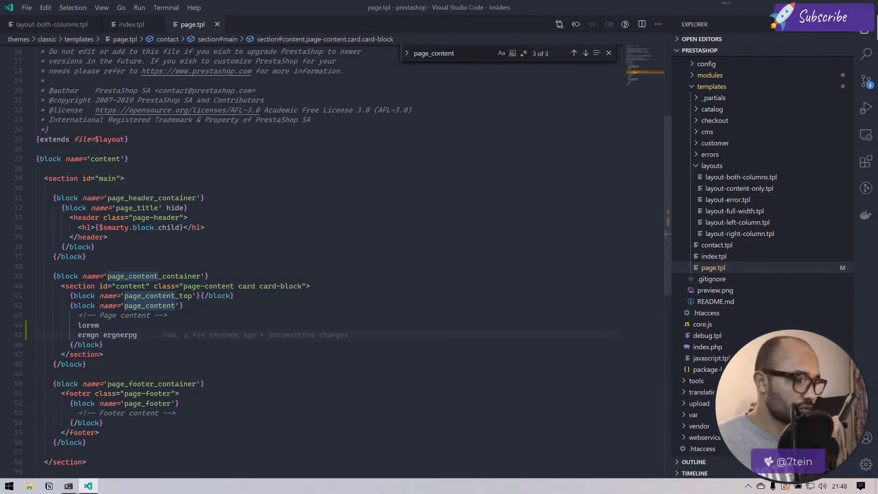
left_click(132, 24)
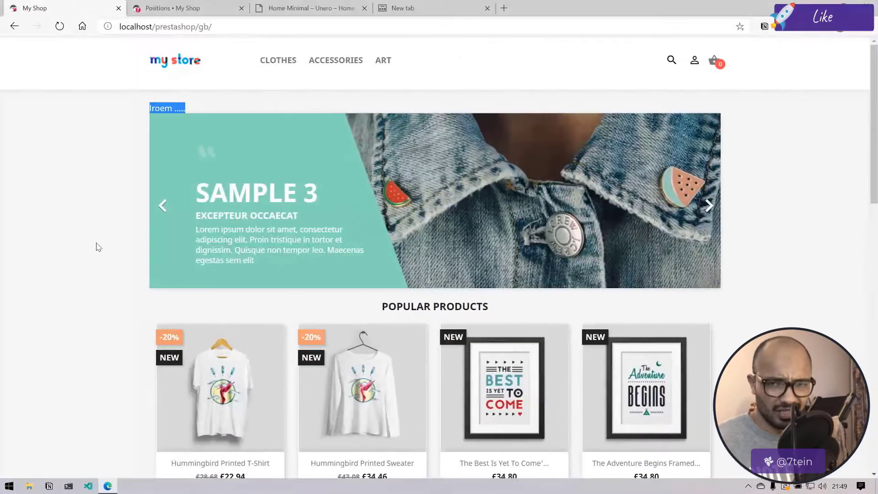
left_click(59, 26)
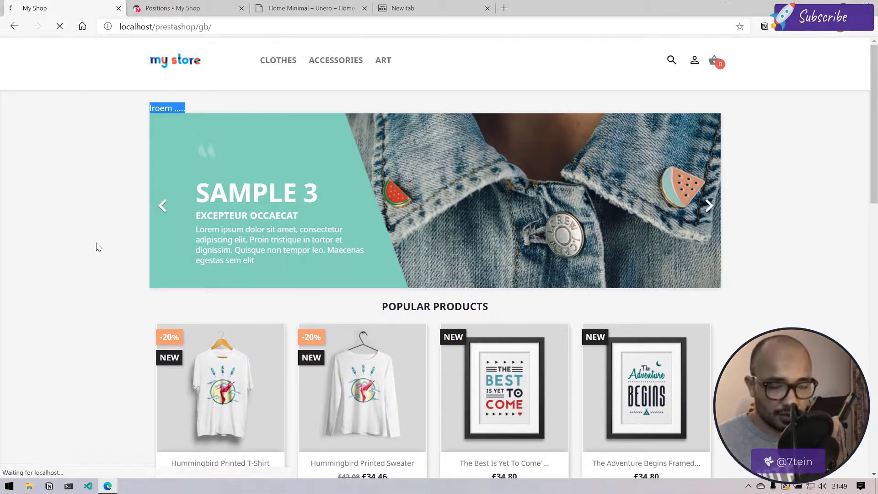
left_click(709, 206)
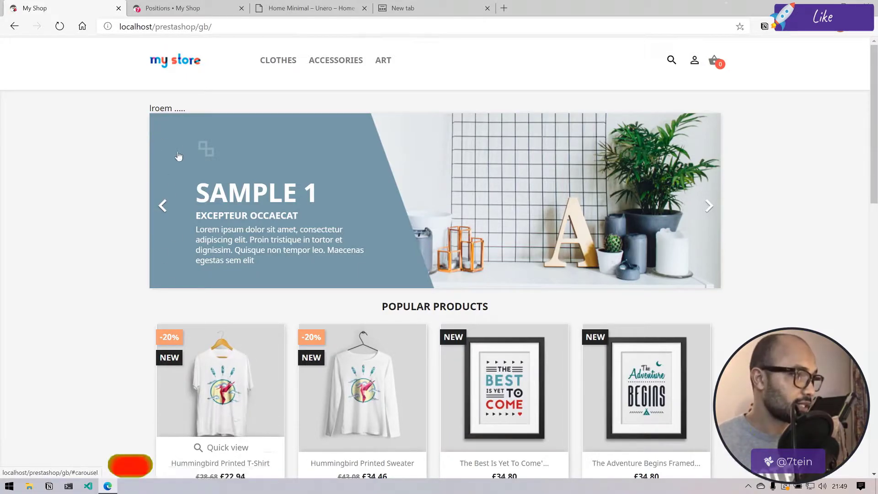
scroll("down", 3)
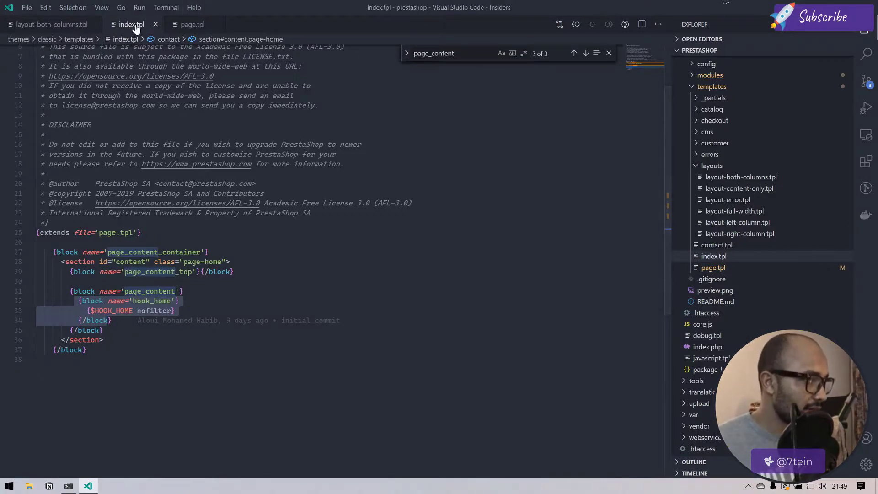
mouse_move(131, 24)
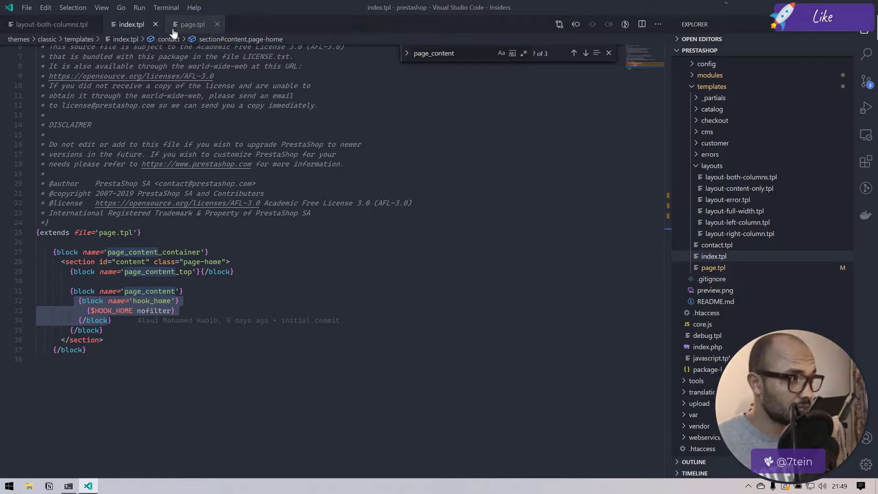
Step: Move from page.tpl to layout-both-columns.tpl and collapse templates to show the classic theme root
left_click(191, 24)
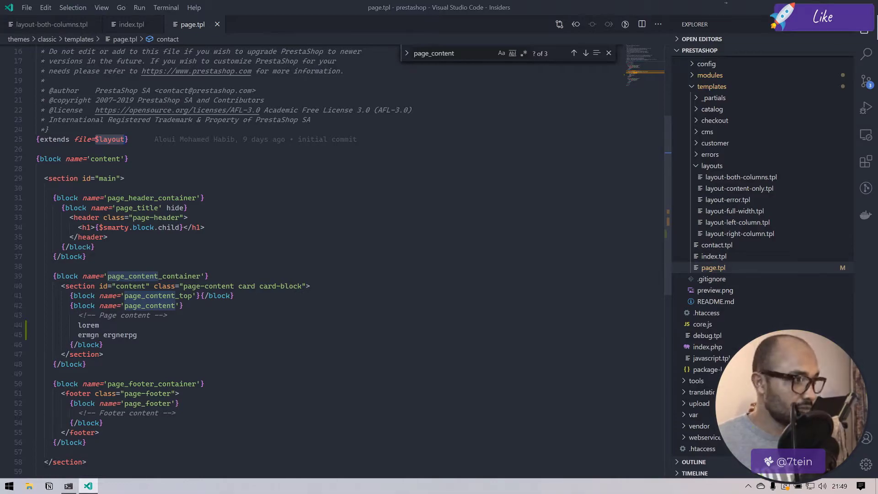
left_click(50, 23)
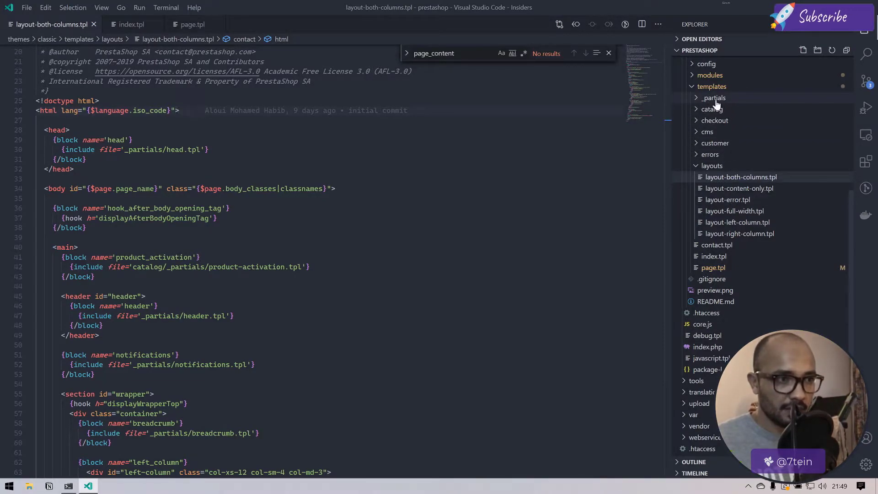
left_click(712, 86)
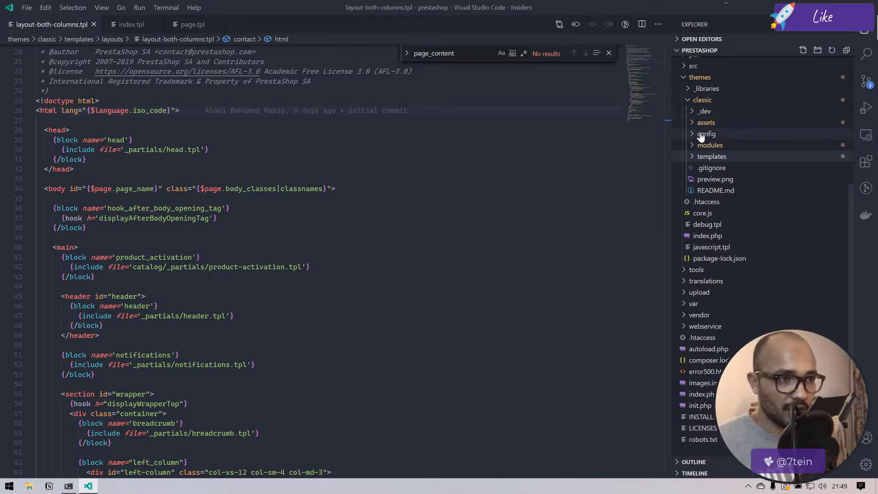
Step: Search 'layout' in the theme's config/theme.yml and step through its layout matches
left_click(707, 133)
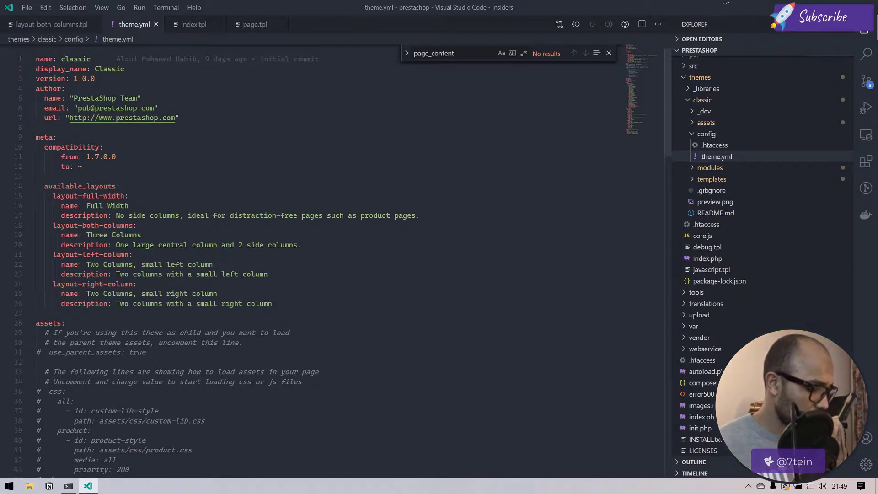
type("layout")
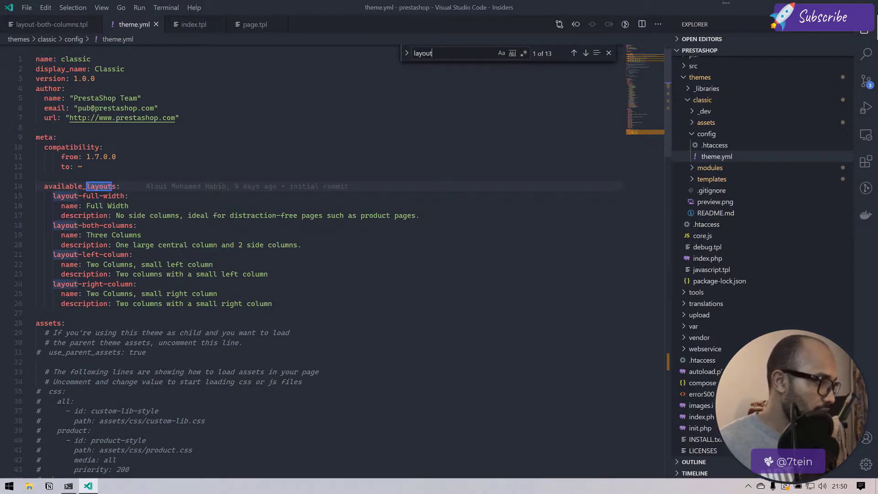
left_click(586, 53)
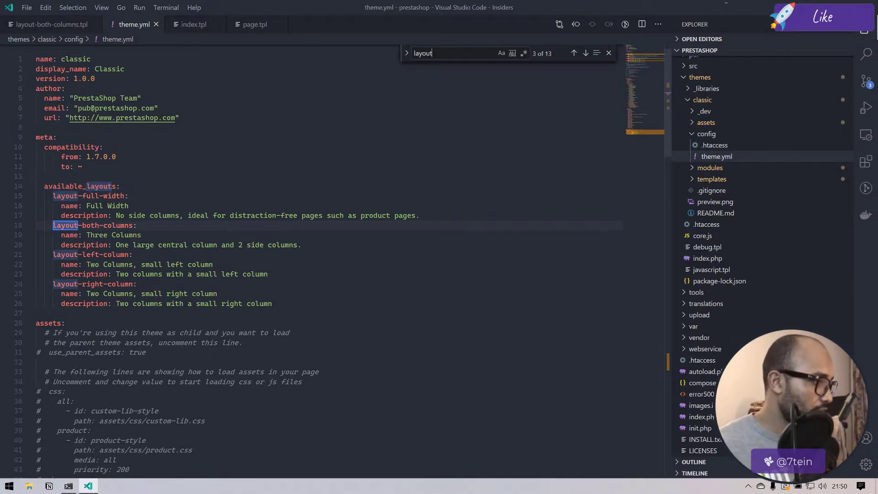
left_click(585, 53)
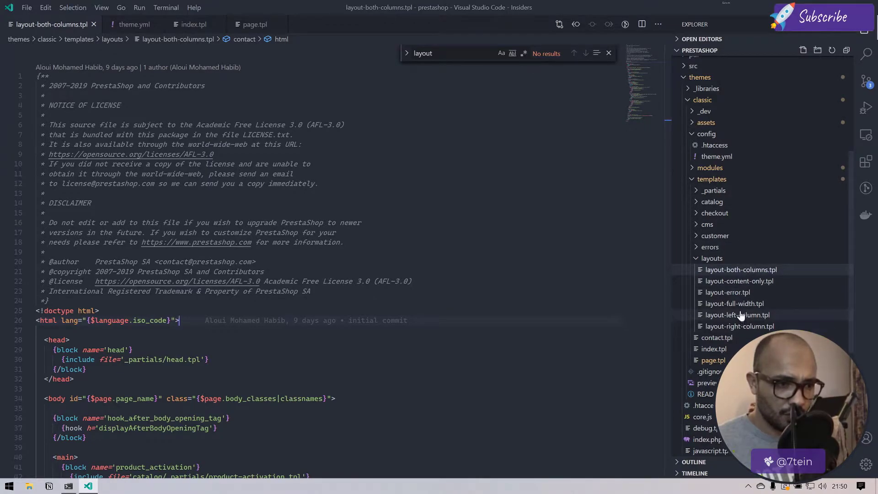
Step: View templates/layouts/layout-full-width.tpl, then return to layout-both-columns.tpl
left_click(735, 304)
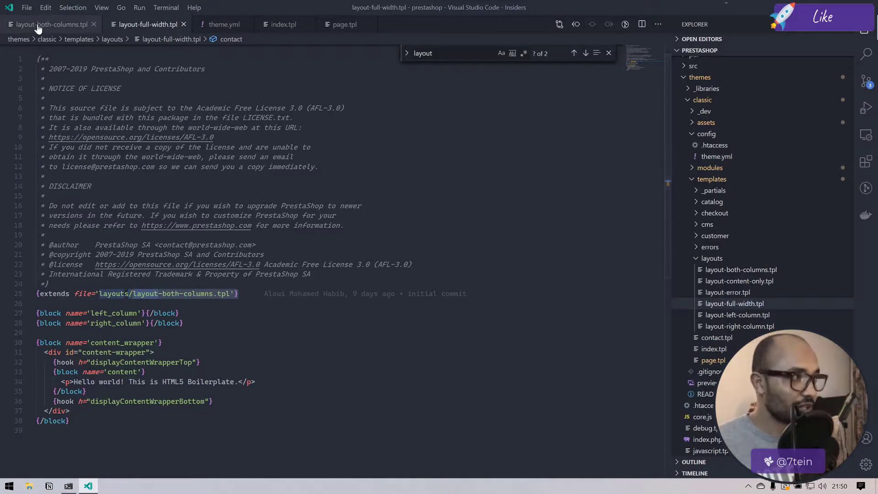
left_click(47, 24)
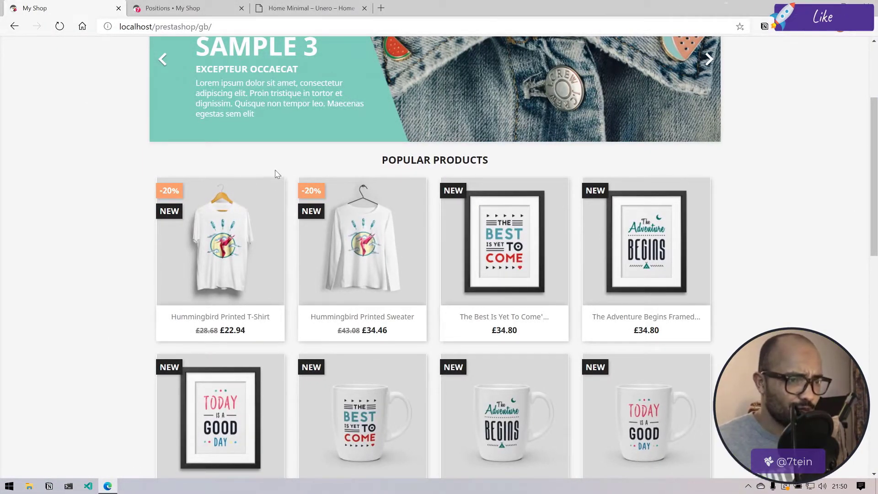
mouse_move(285, 176)
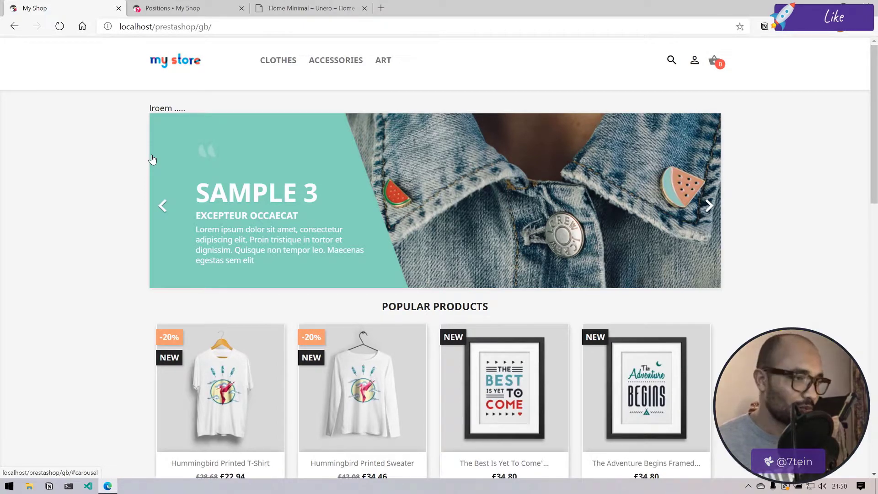
Step: View the storefront home page in Chrome to check the slider sits boxed in the content column
left_click(86, 486)
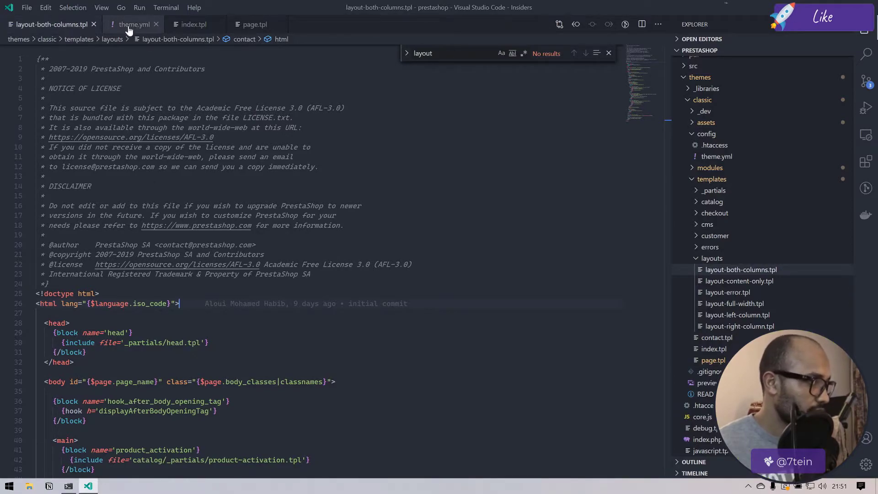
Step: Close theme.yml, return to index.tpl and select the hook_home block name for lookup
left_click(134, 24)
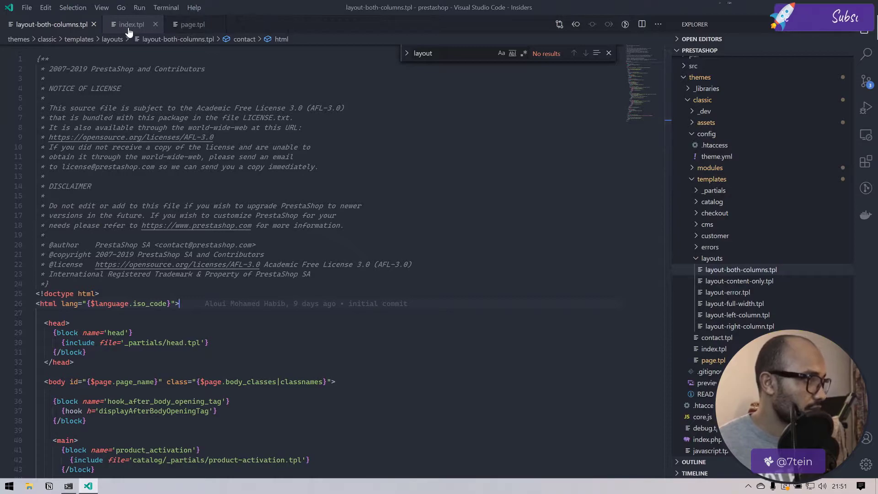
left_click(130, 24)
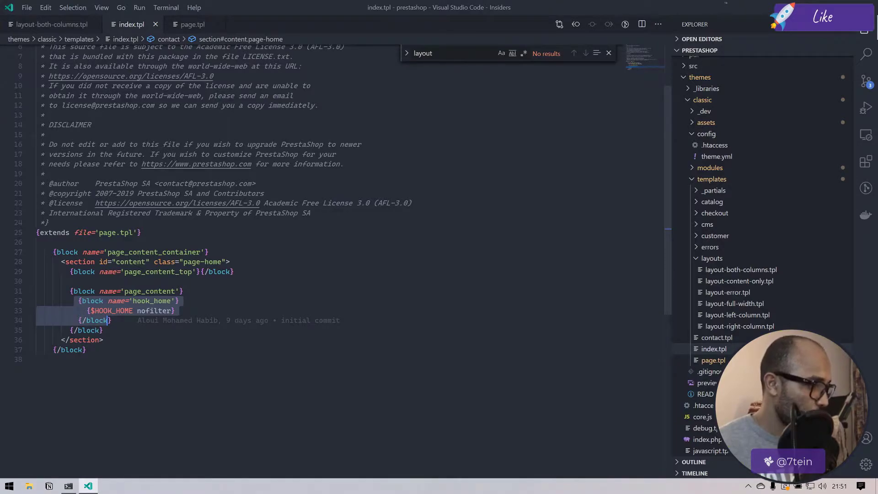
double_click(151, 301)
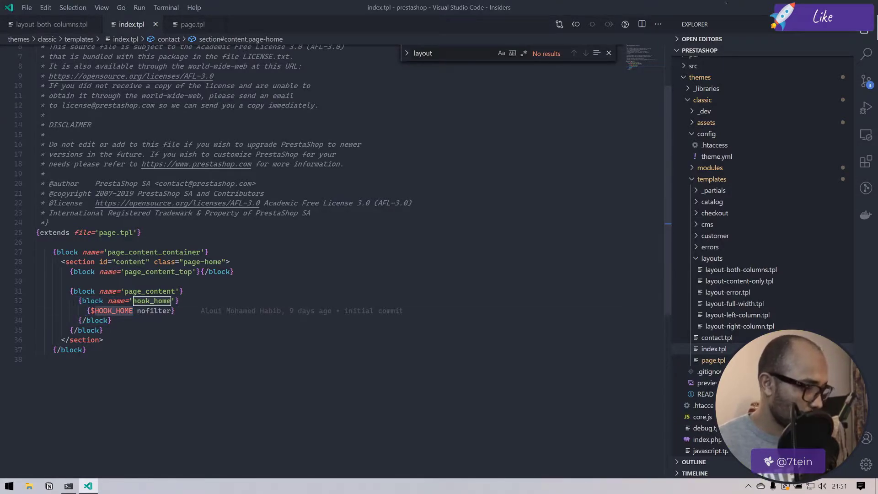
key("ctrl+/")
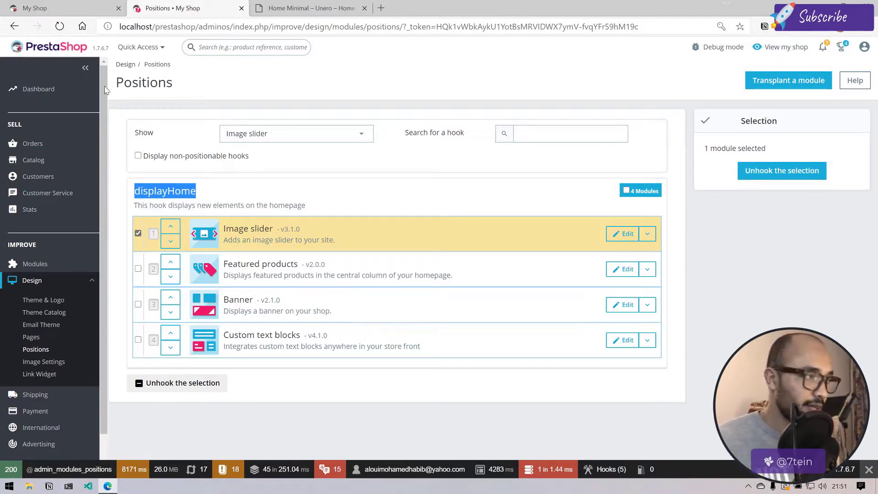
Step: Reload the My Shop home page and inspect the div.container wrapping the carousel in DevTools
left_click(56, 8)
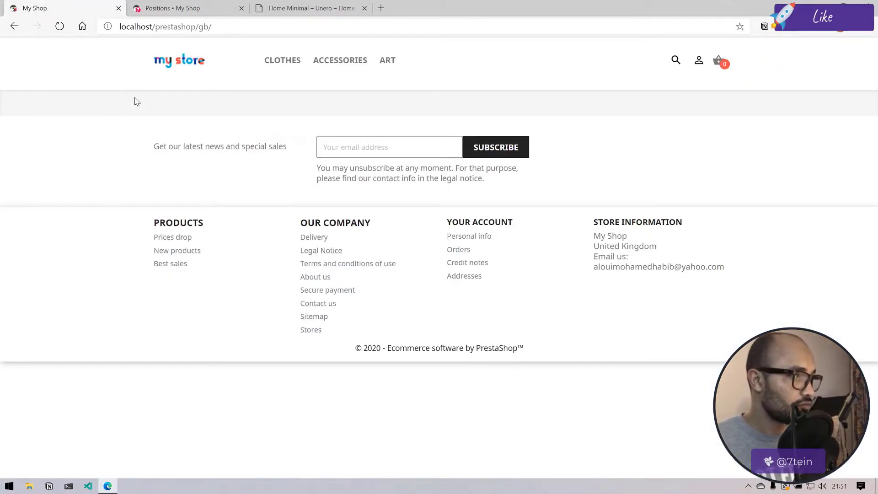
mouse_move(291, 130)
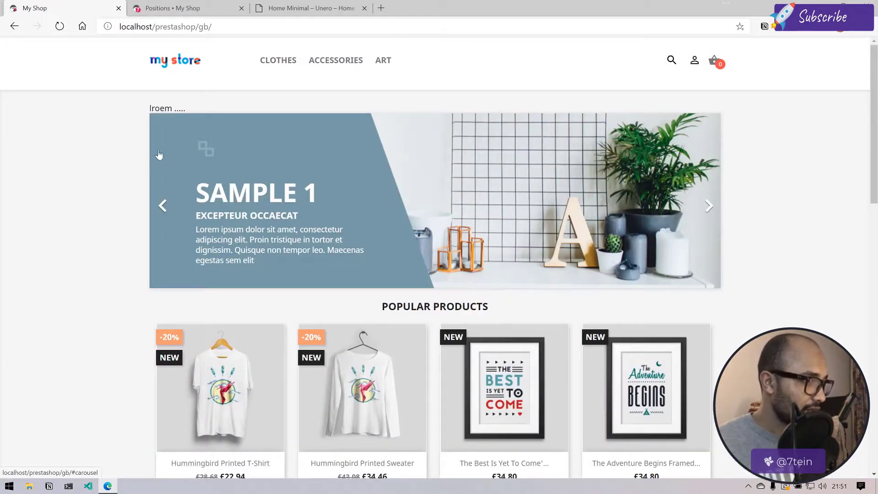
key("F12")
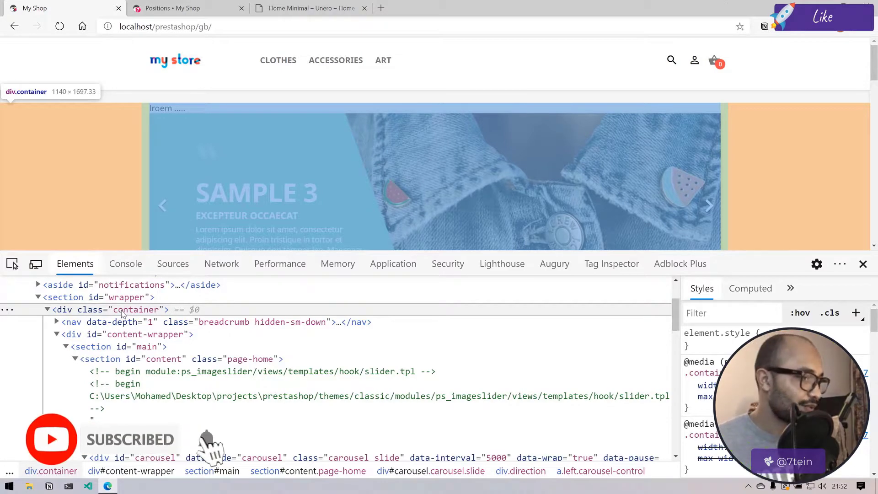
left_click(110, 485)
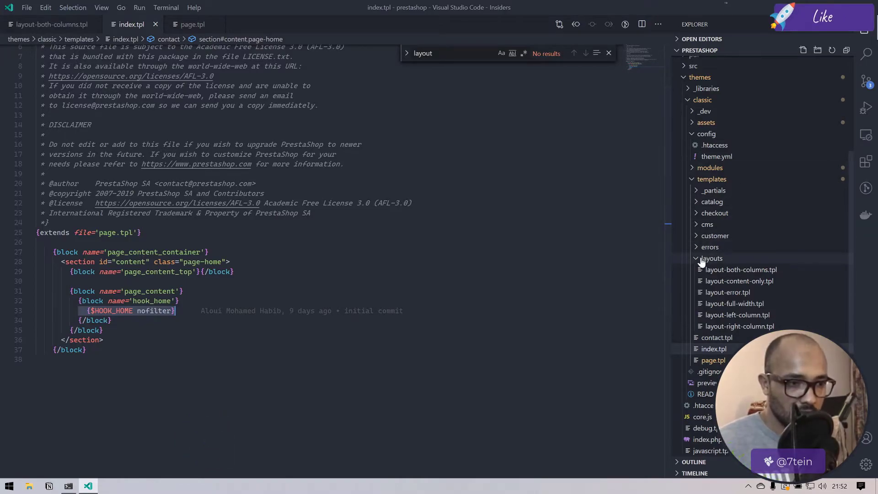
Step: Search the themes folder for id="wrapper" and open its match in layout-both-columns.tpl
left_click(712, 258)
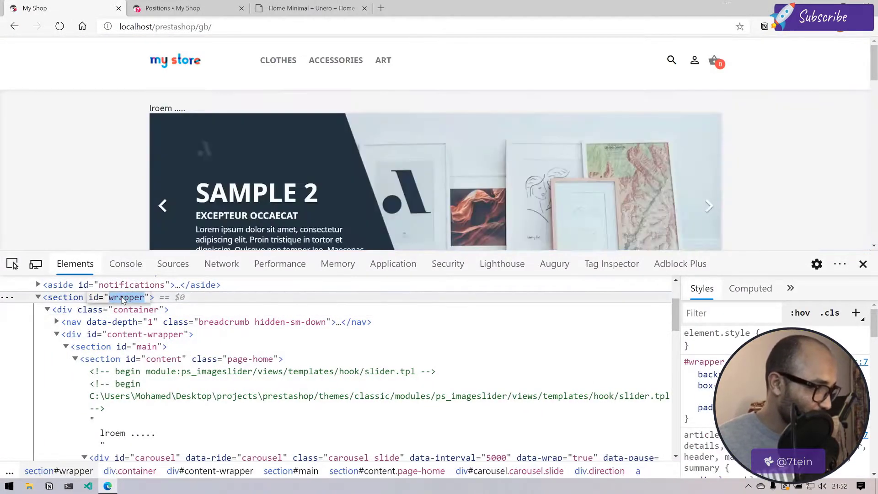
left_click(132, 486)
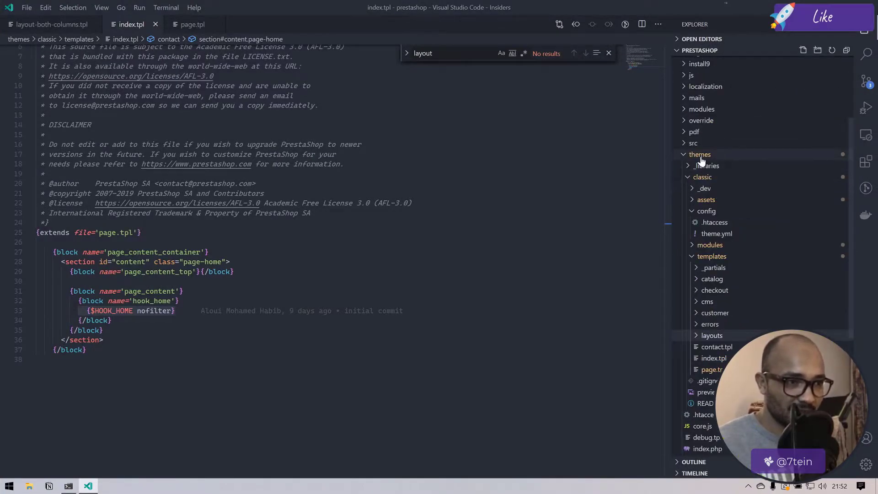
left_click(865, 53)
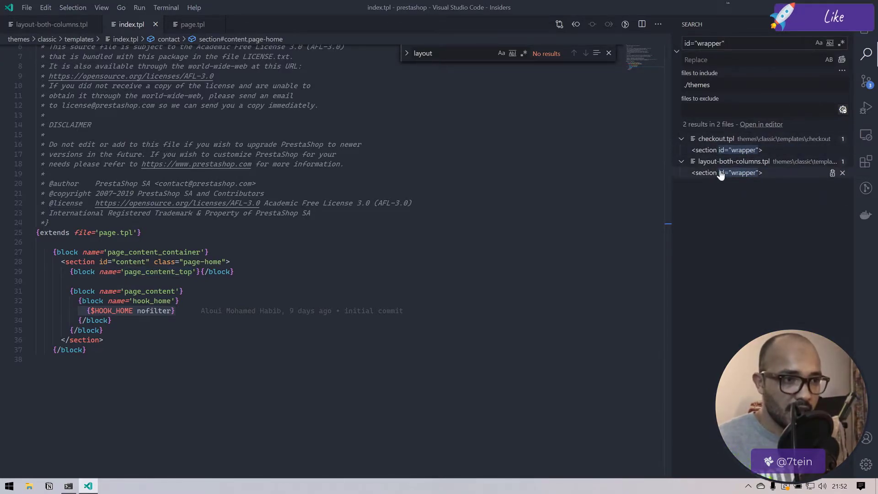
left_click(727, 173)
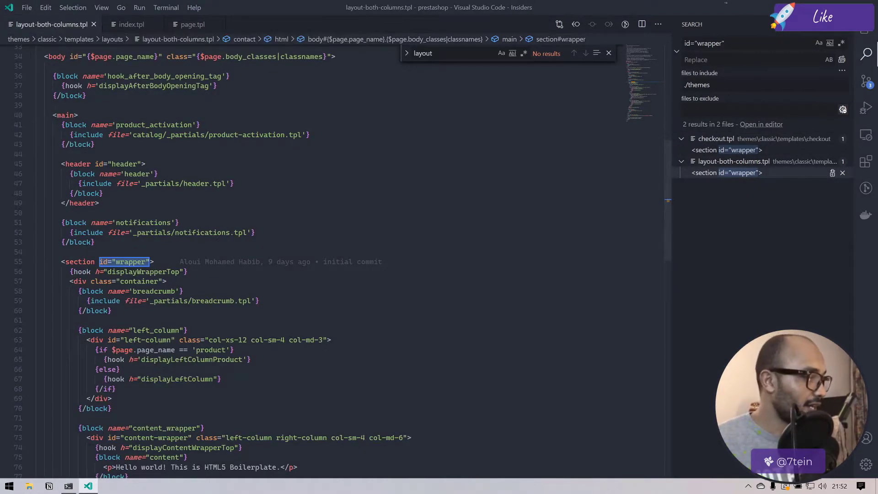
scroll("down", 3)
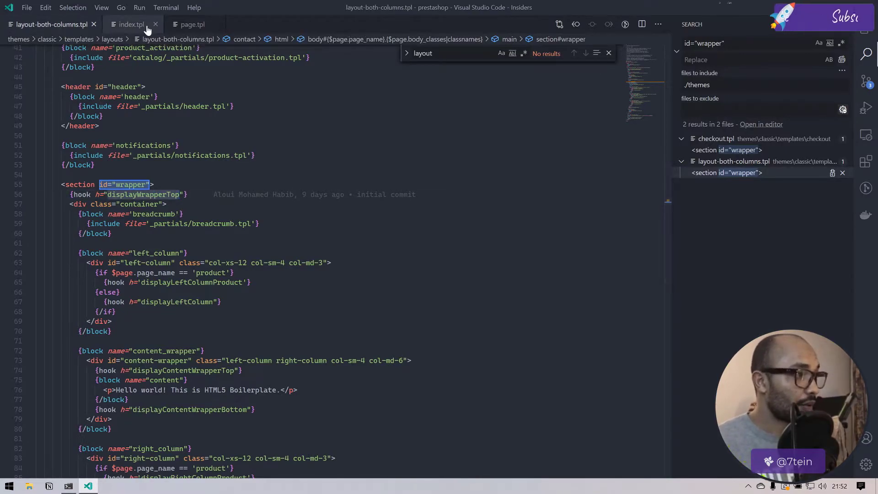
Step: Compare the wrapper's div.container in layout-both-columns.tpl against index.tpl's hook_home block
left_click(131, 24)
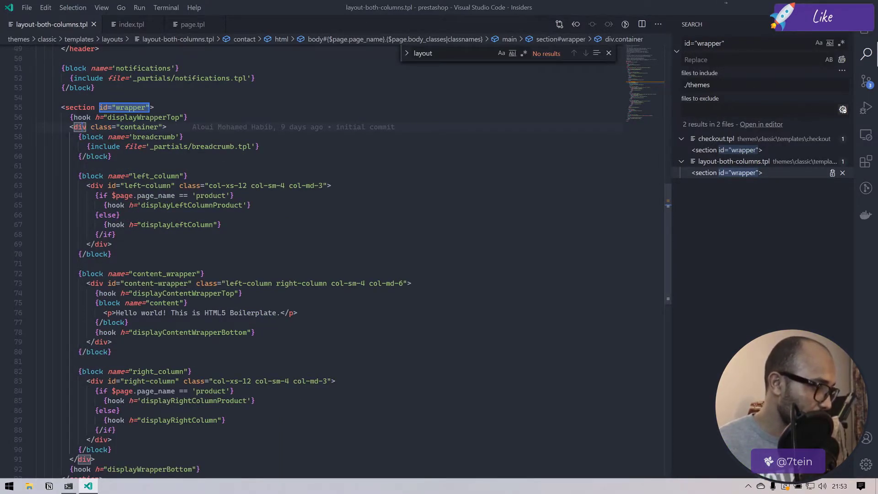
scroll("down", 3)
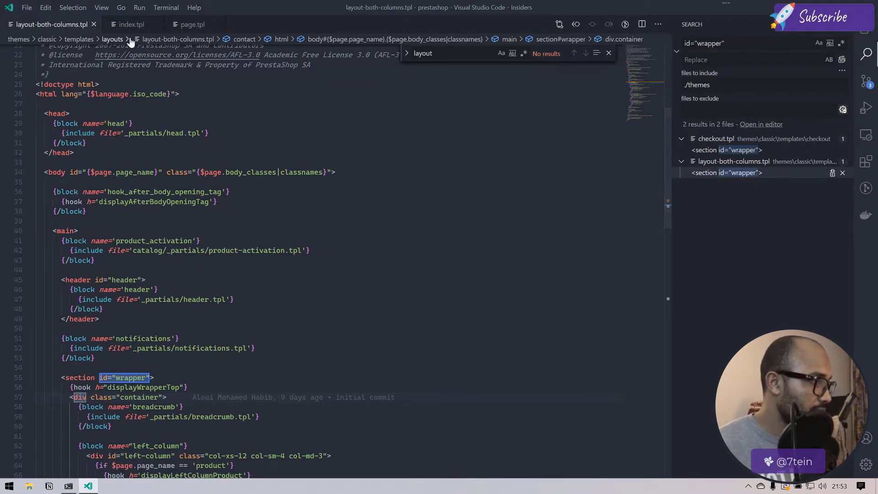
left_click(131, 24)
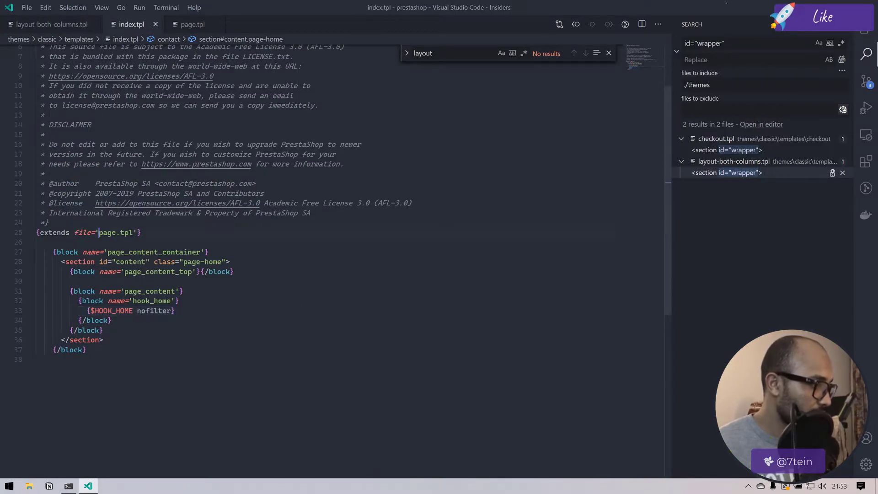
left_click(192, 24)
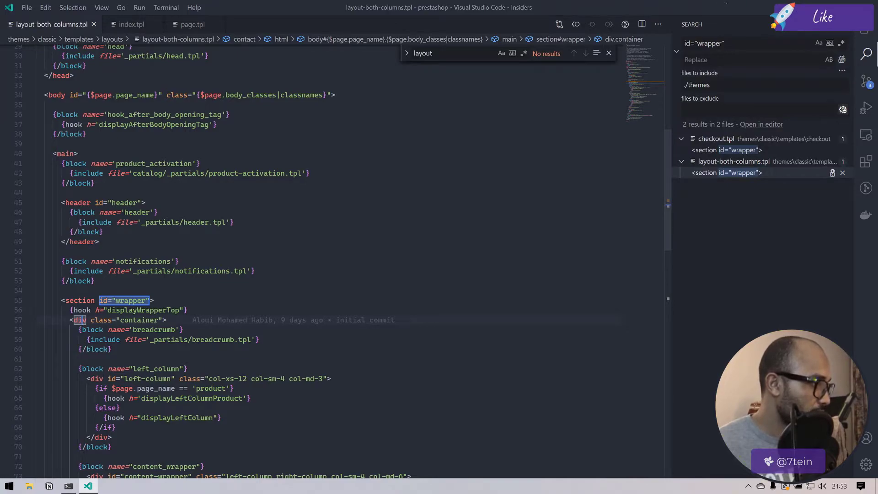
scroll("down", 3)
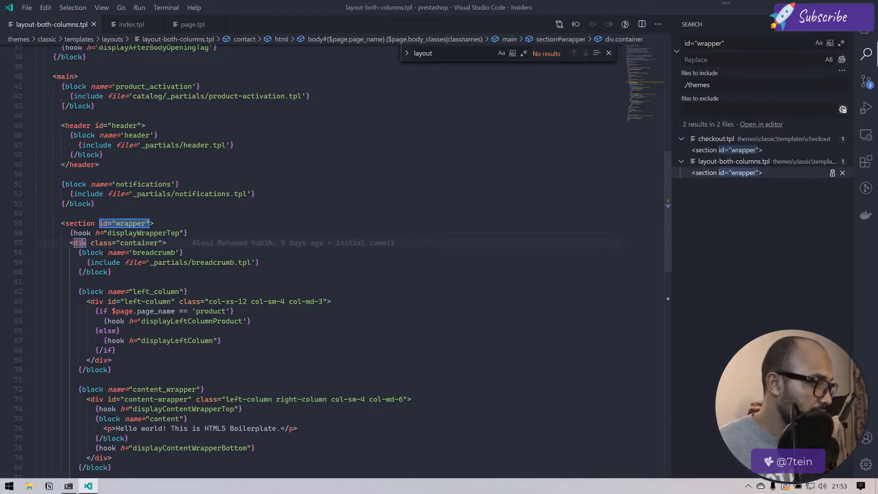
scroll("down", 3)
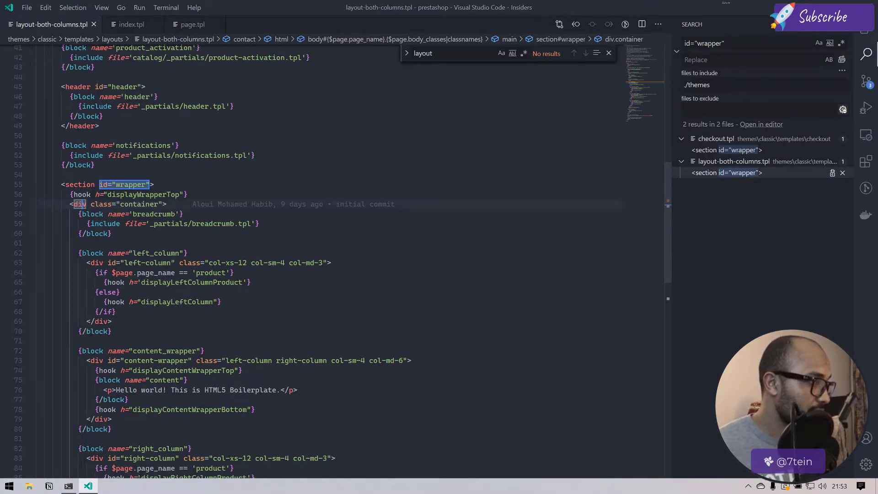
left_click(132, 24)
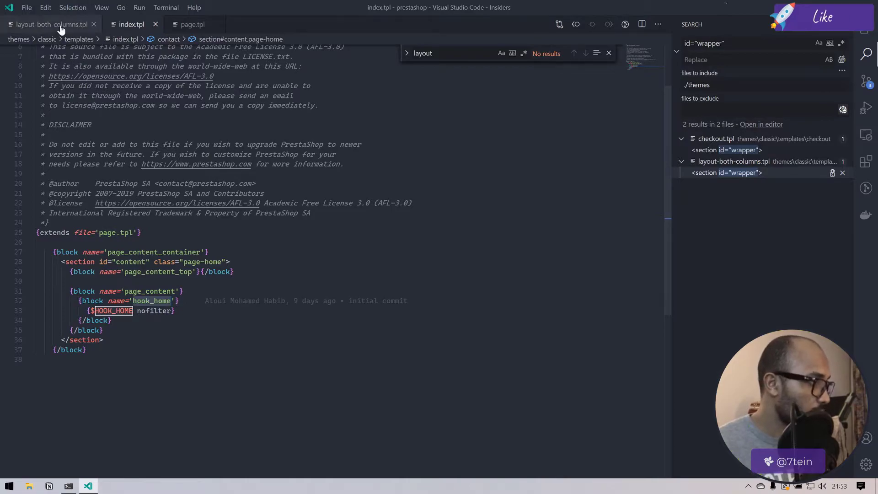
left_click(48, 24)
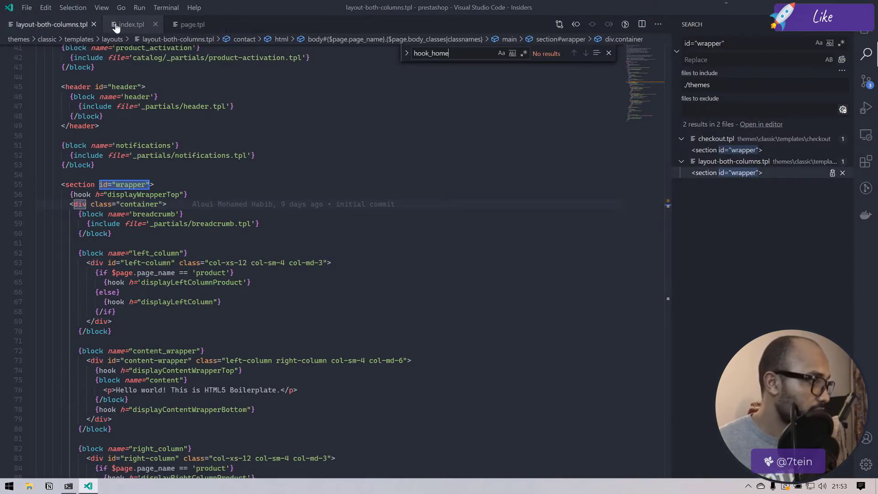
left_click(131, 24)
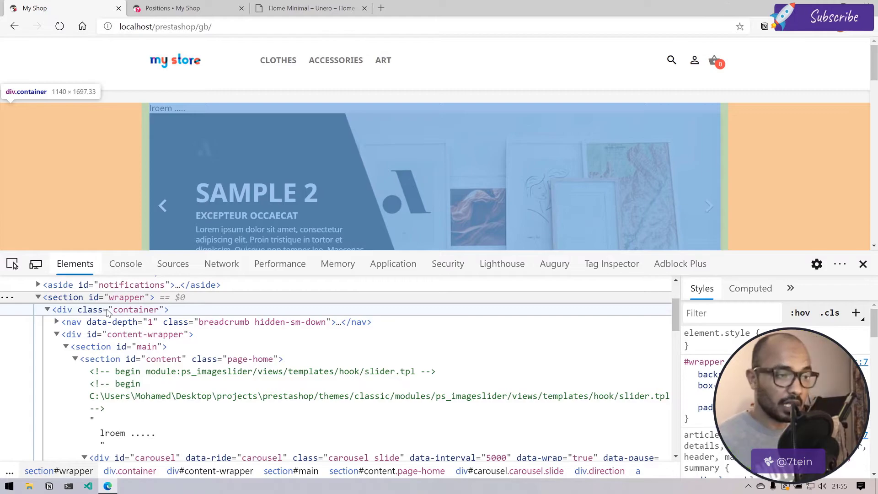
Step: Find the DevDocs Hooks page via Google and copy the specific-module hook call example
left_click(502, 8)
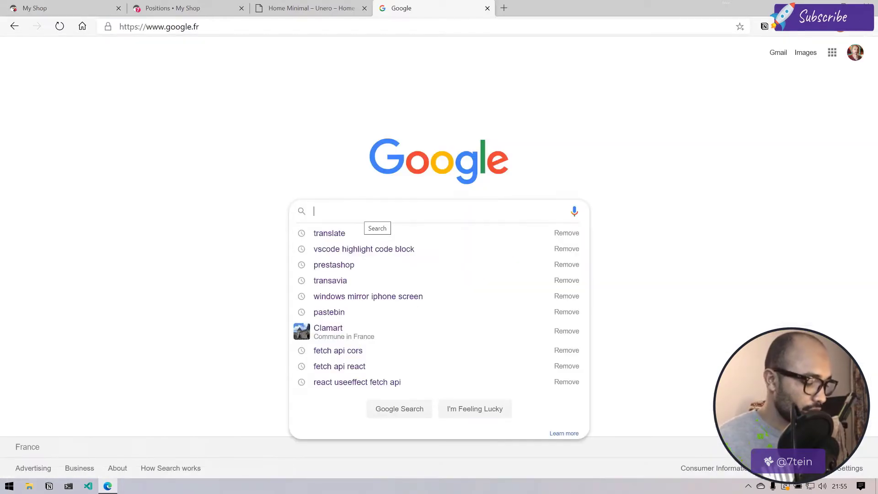
type("prestashop hook module name")
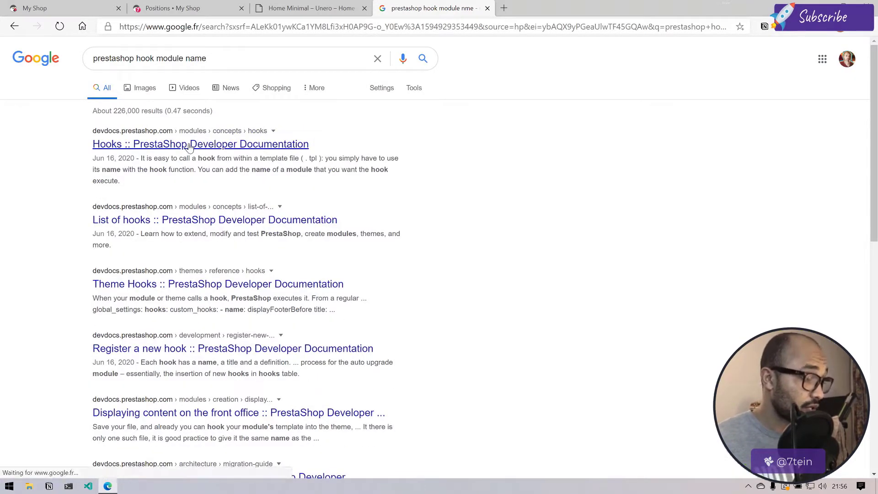
left_click(201, 143)
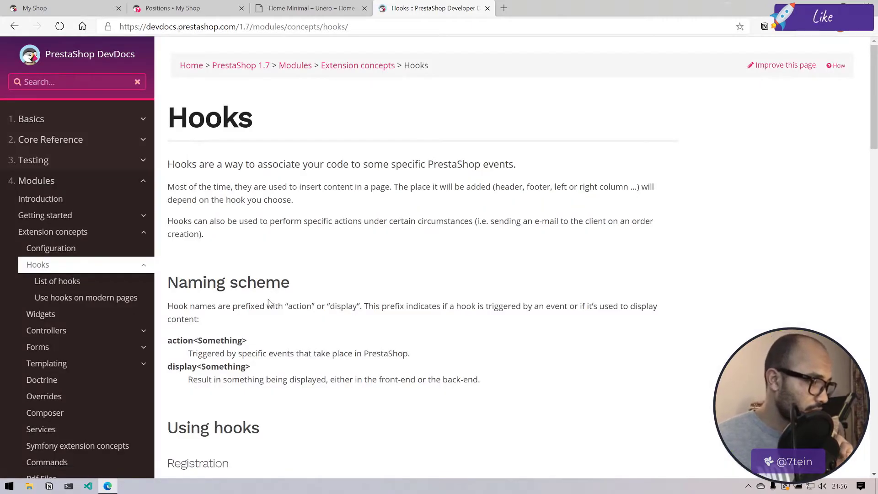
scroll("down", 3)
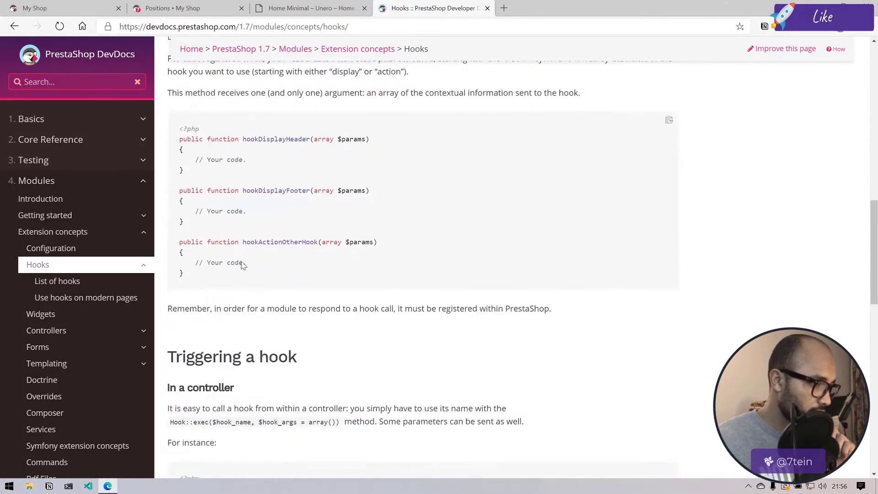
scroll("down", 3)
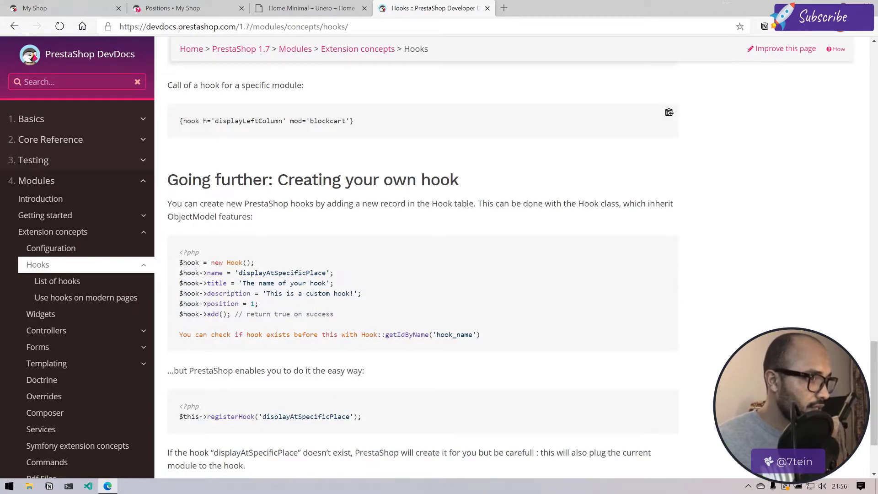
triple_click(266, 120)
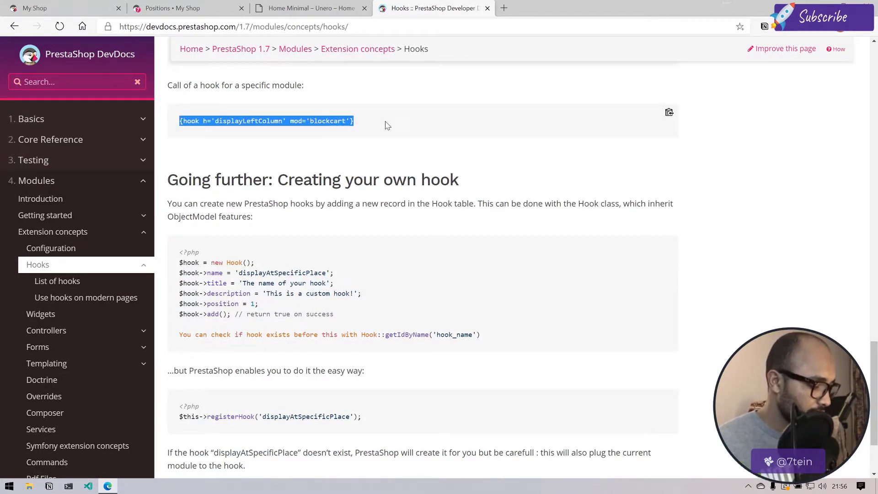
left_click(88, 486)
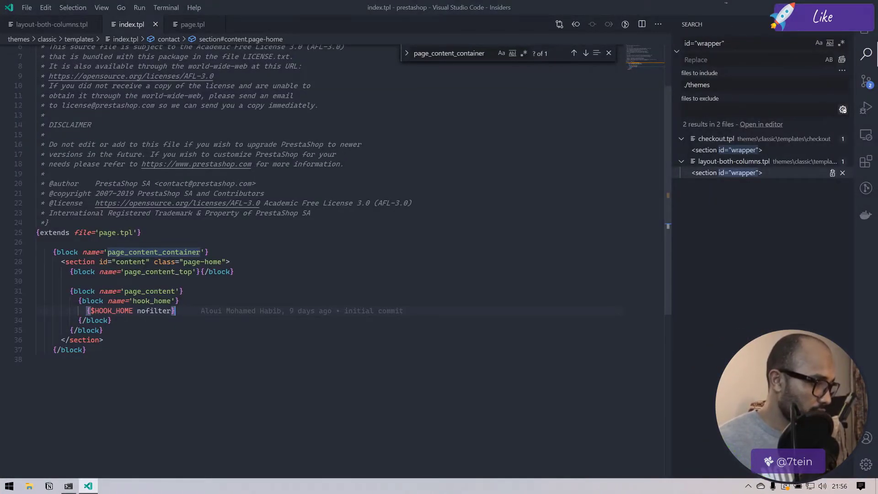
Step: Insert the hook snippet in index.tpl and change displayLeftColumn to displayHome
type("{hook h='displayLeftColumn' mod='blockcart'}")
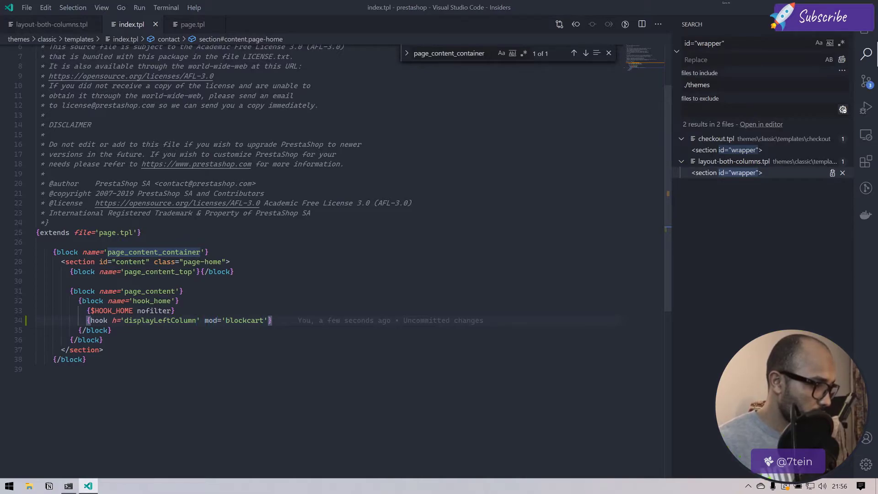
double_click(169, 320)
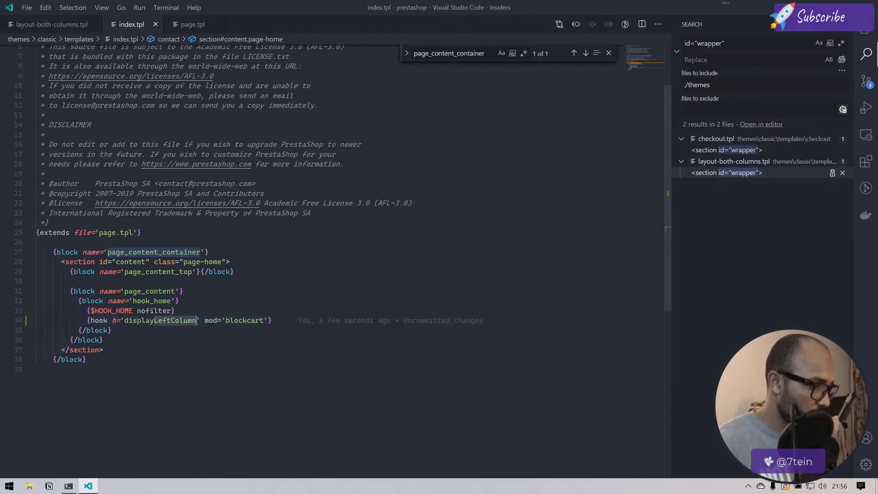
type("displayHome")
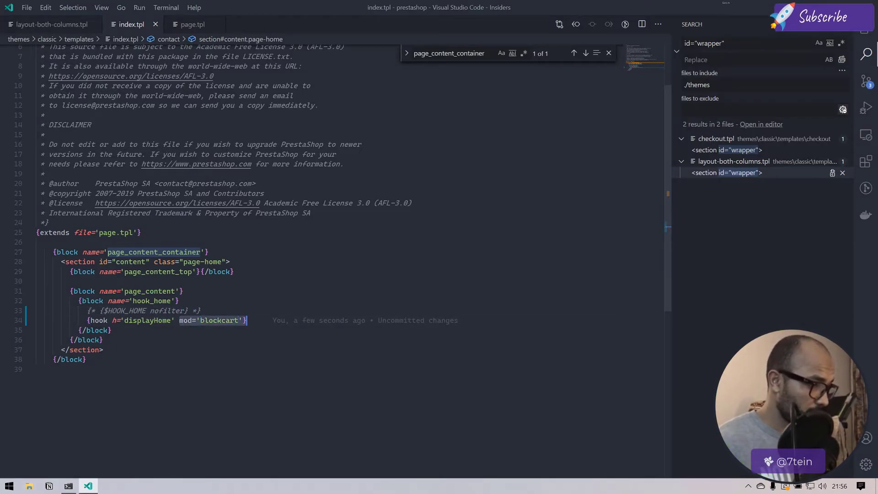
left_click(107, 485)
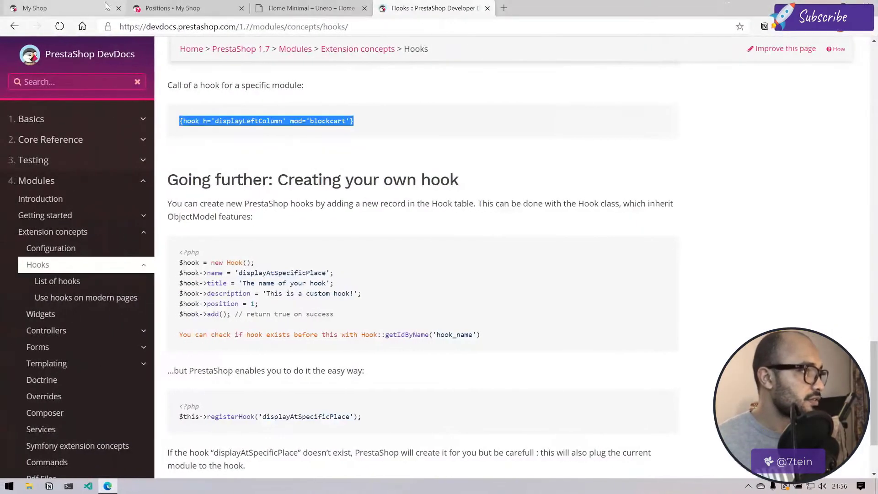
left_click(53, 8)
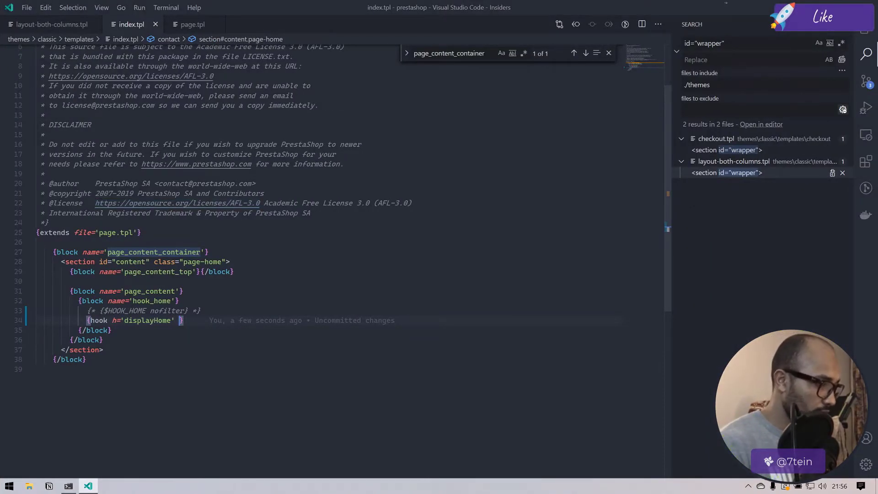
Step: Replace the mod='blockcart' attribute with a draft name attribute for the image slider module
type("name=\"ps_")
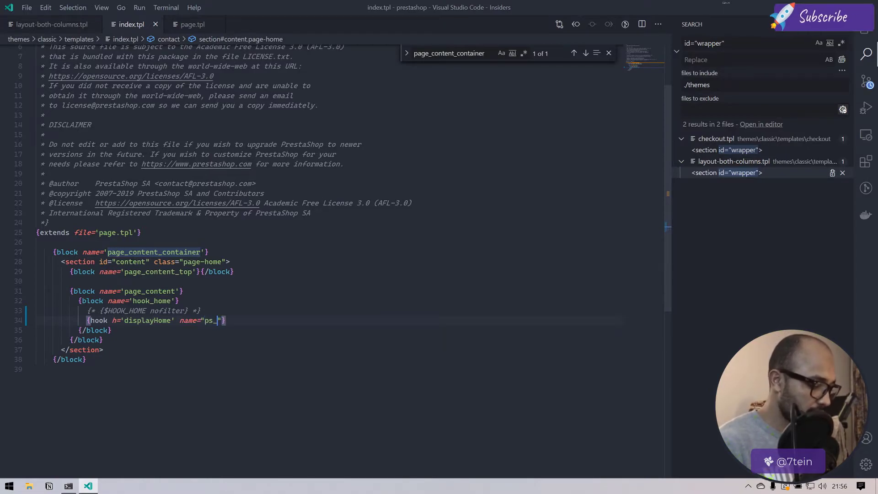
type("imayesl")
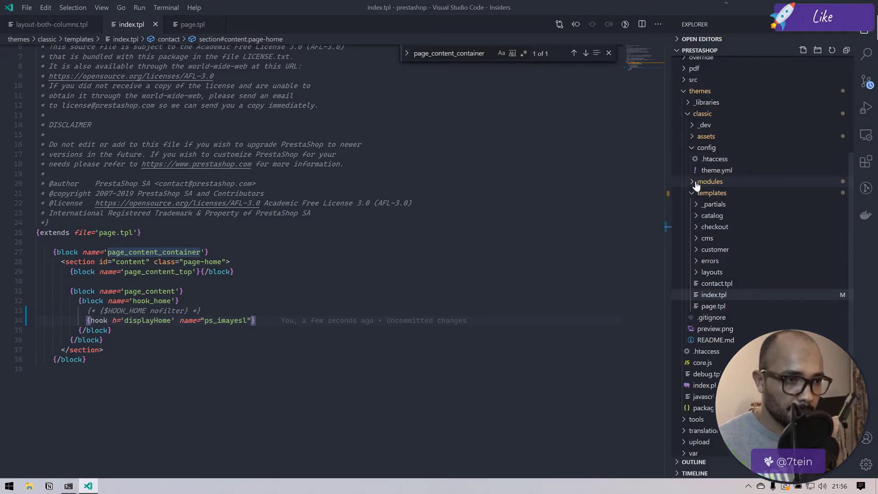
left_click(108, 486)
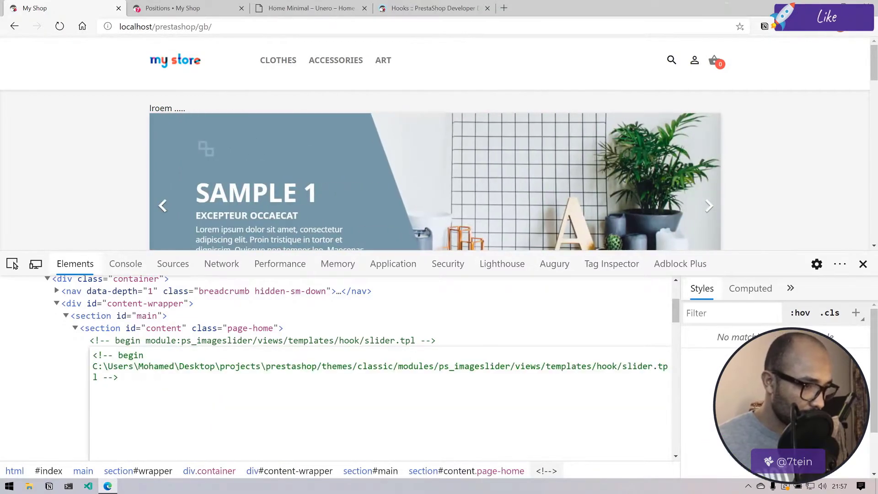
Step: Close DevTools on the reloaded storefront home page showing the boxed slider
left_click(88, 486)
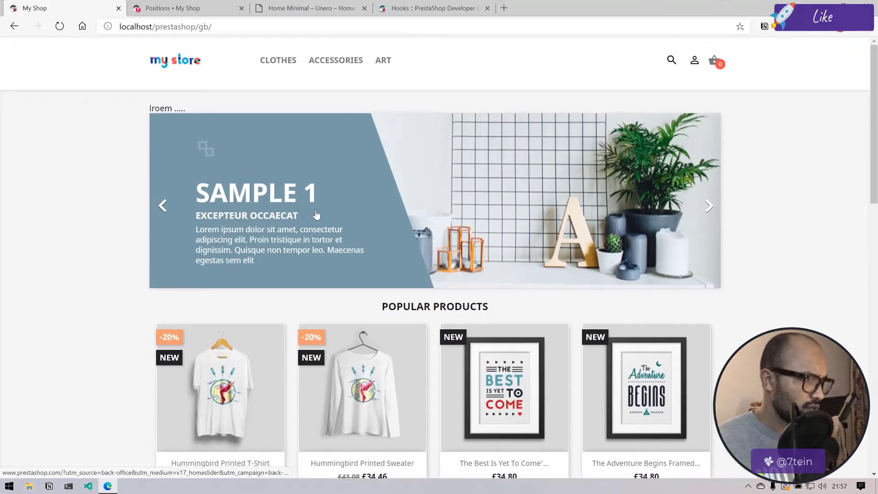
Step: Recheck the DevDocs specific-module example and set the displayHome call to mod='ps_imageslider'
left_click(431, 8)
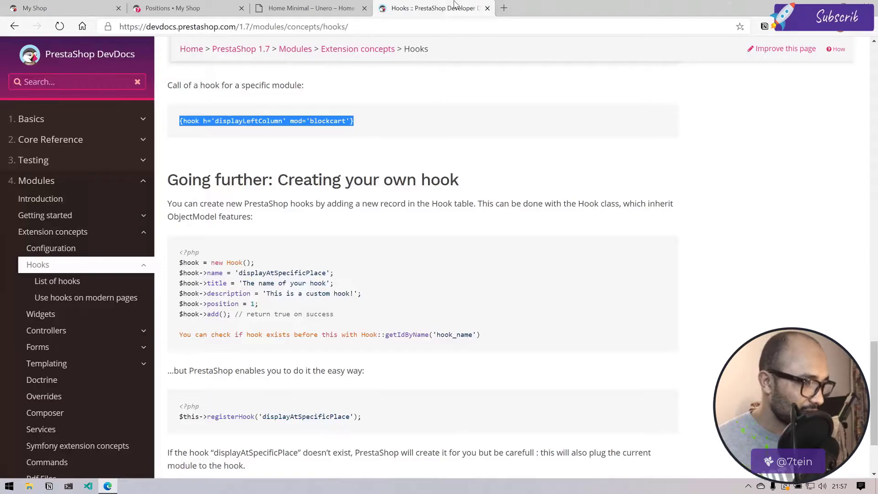
scroll("down", 3)
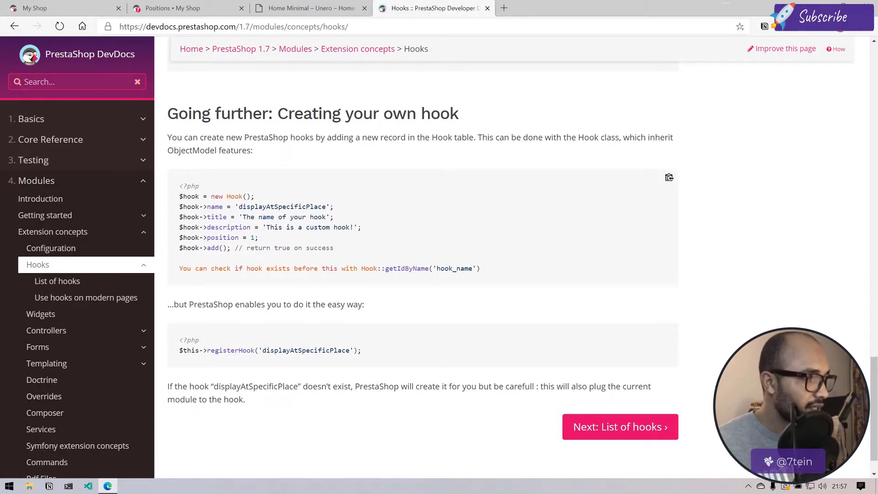
scroll("up", 3)
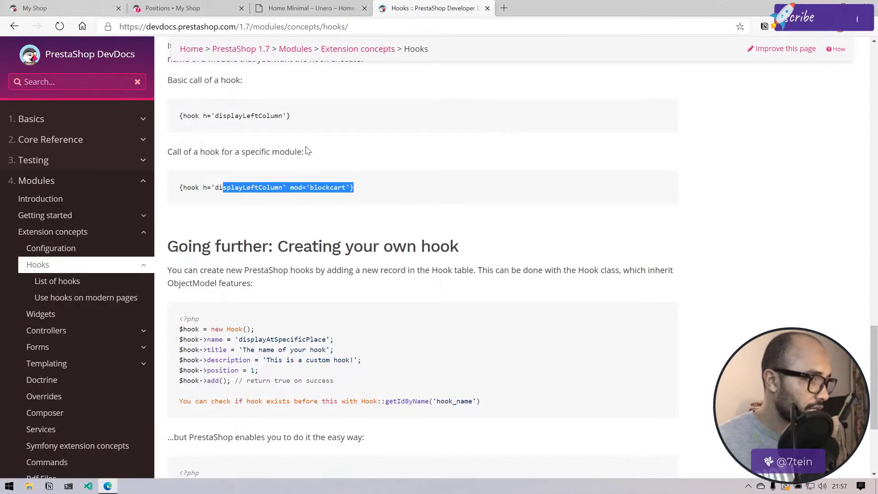
left_click(88, 486)
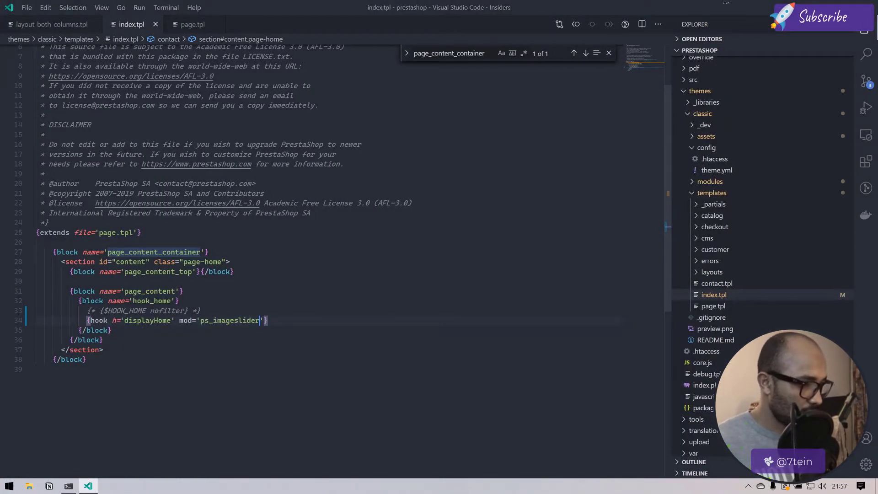
Step: Reload the storefront to confirm only the slider shows, then move to the Positions admin page
left_click(108, 486)
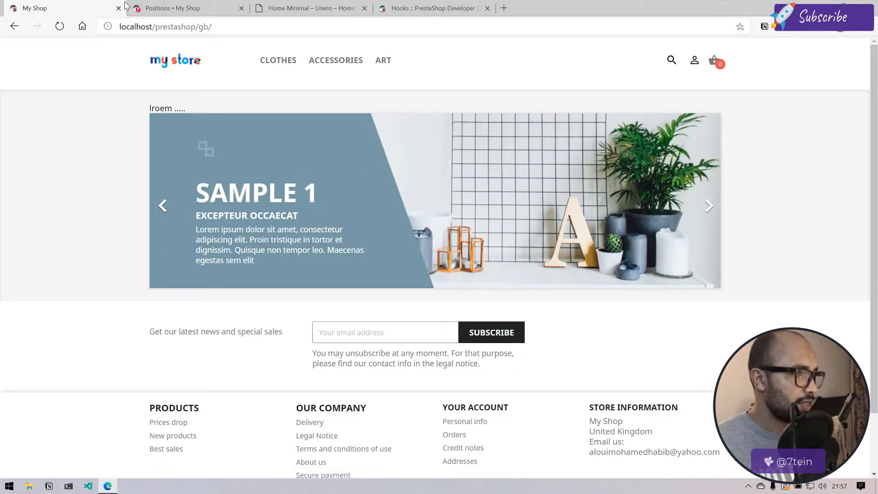
mouse_move(179, 8)
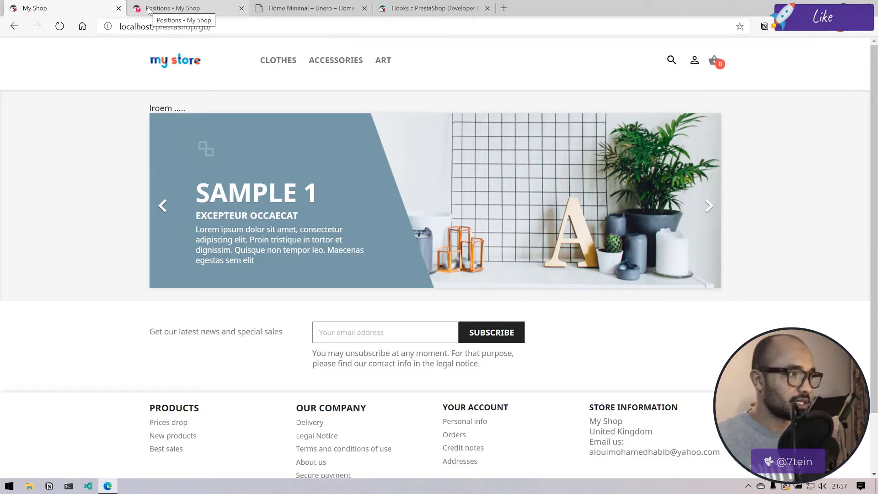
left_click(87, 486)
type("prestashop hook module ex")
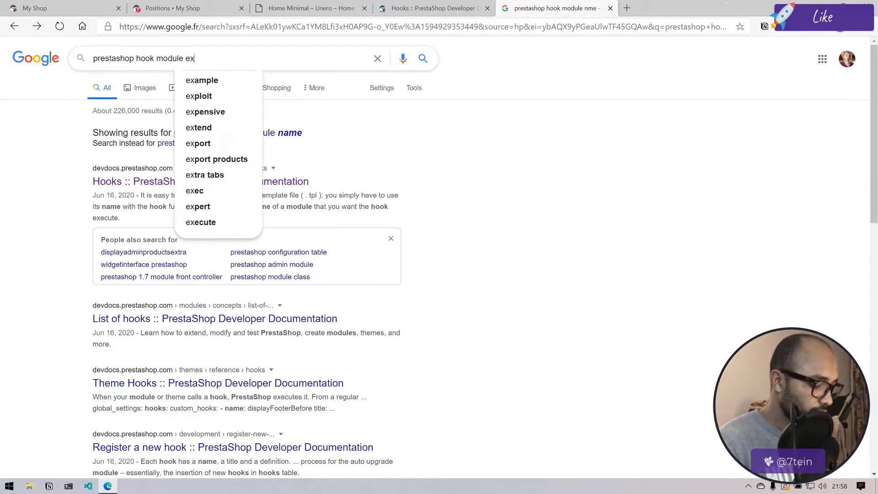
Step: Search Google for 'prestashop hook filter module' and return to index.tpl to duplicate the hook line
left_click(555, 8)
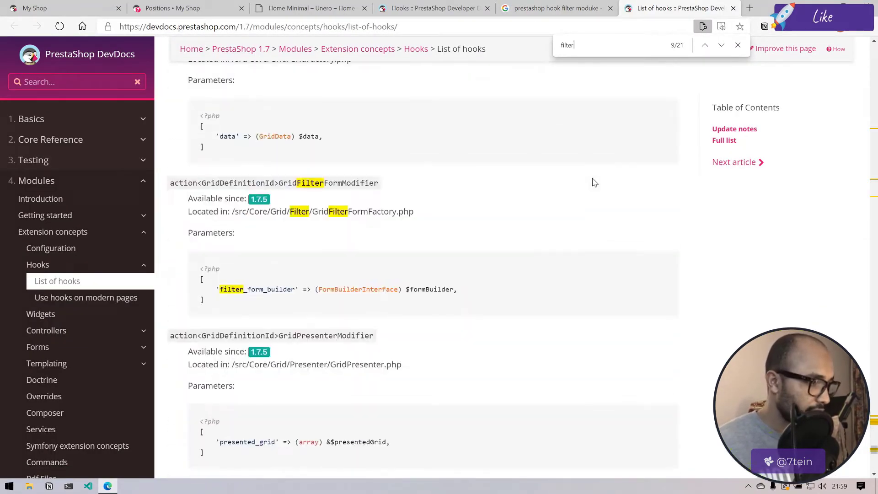
left_click(555, 8)
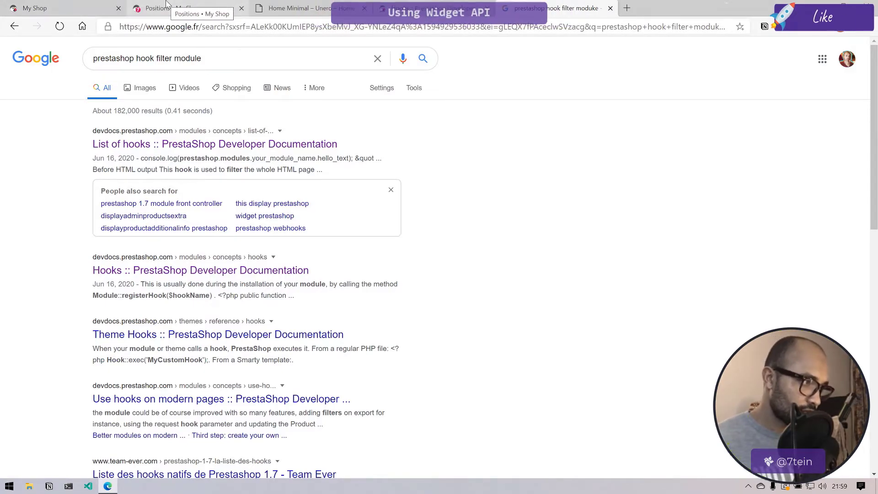
left_click(56, 9)
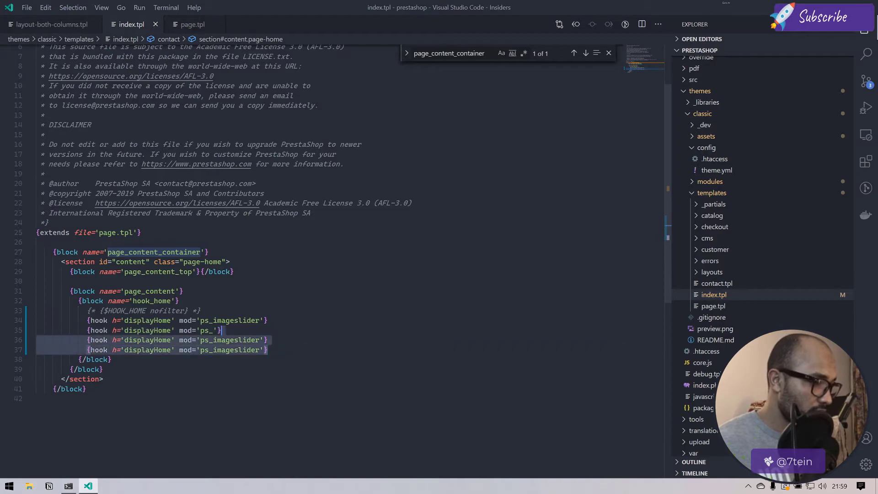
Step: Revert index.tpl to its original HOOK_HOME output and bring page.tpl's page_content block into view
key("Delete")
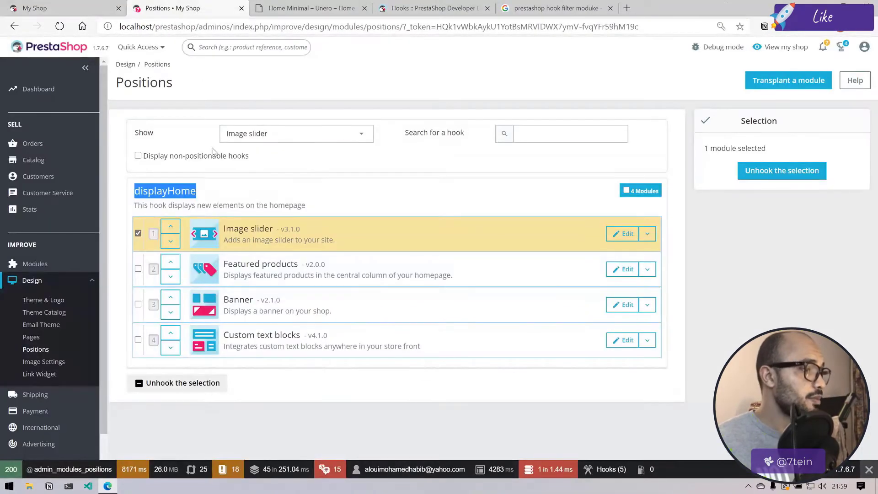
left_click(647, 233)
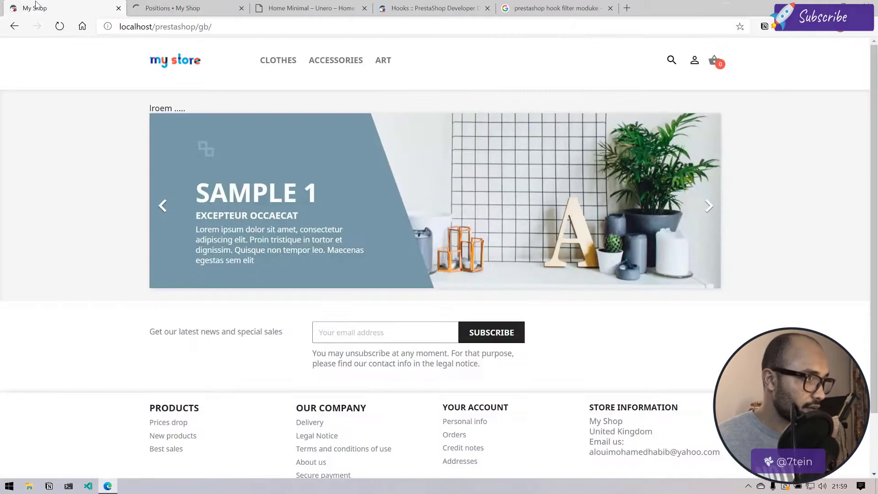
left_click(88, 486)
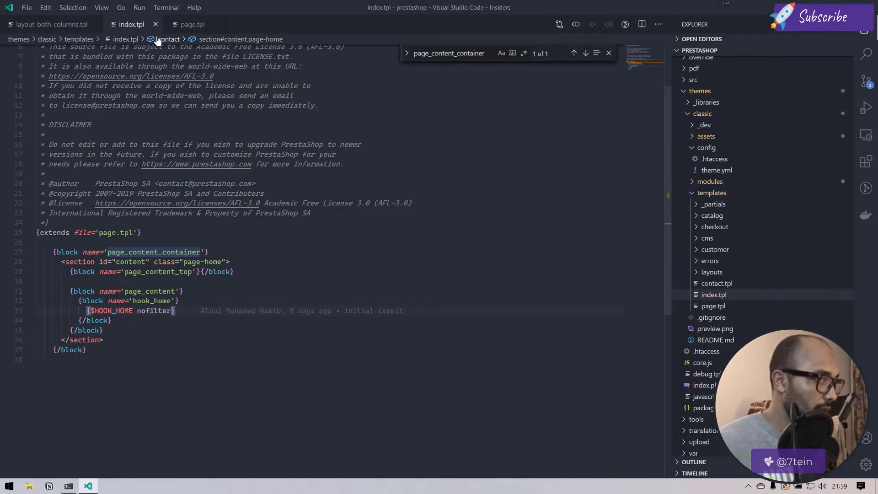
left_click(192, 24)
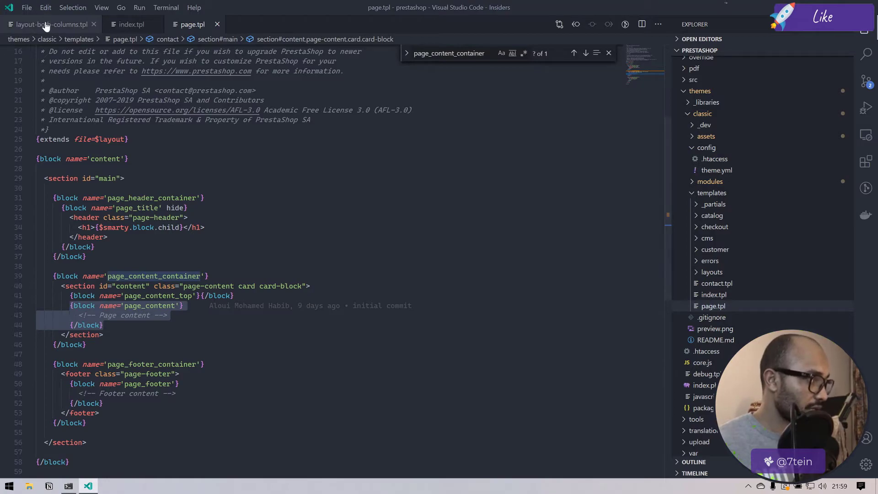
Step: Add a container-fluid div holding a draft {widget} tag below displayWrapperTop in layout-both-columns.tpl
left_click(45, 24)
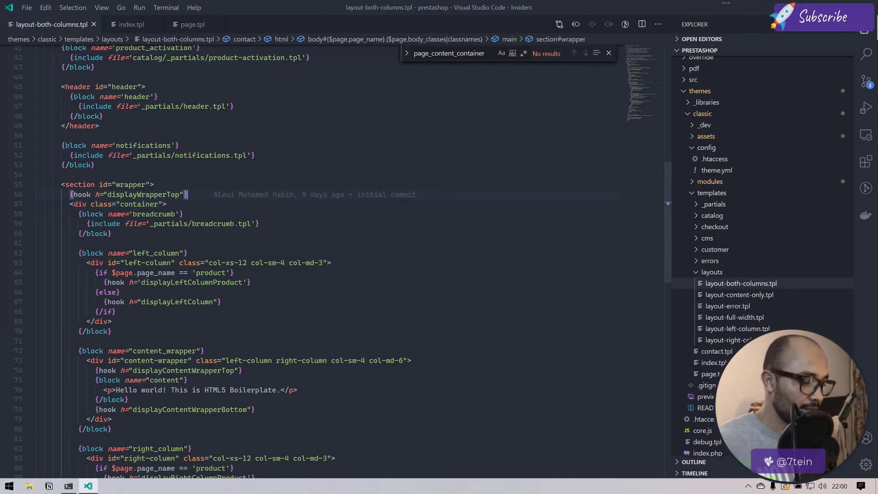
type("?c")
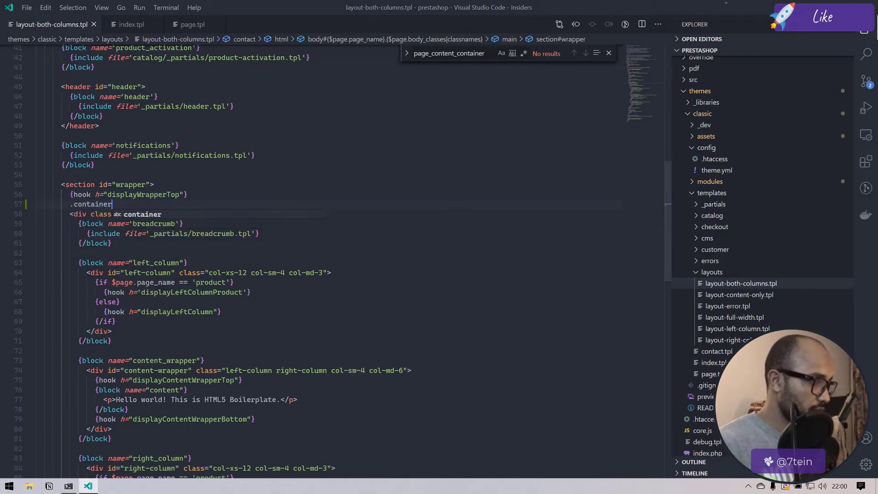
type("-fluid")
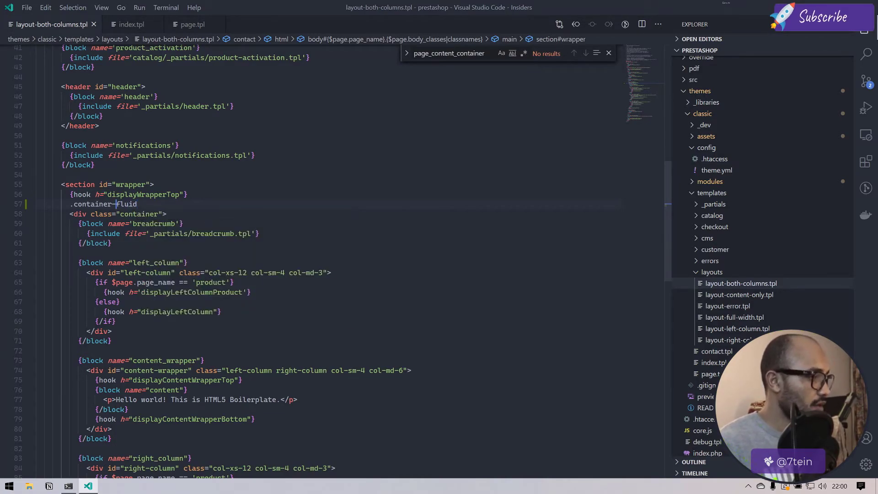
type("<div class=\"")
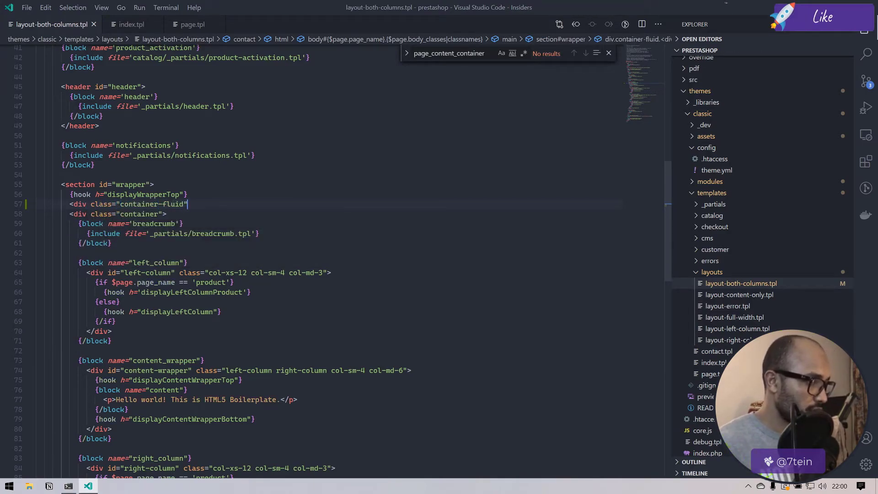
type("<")
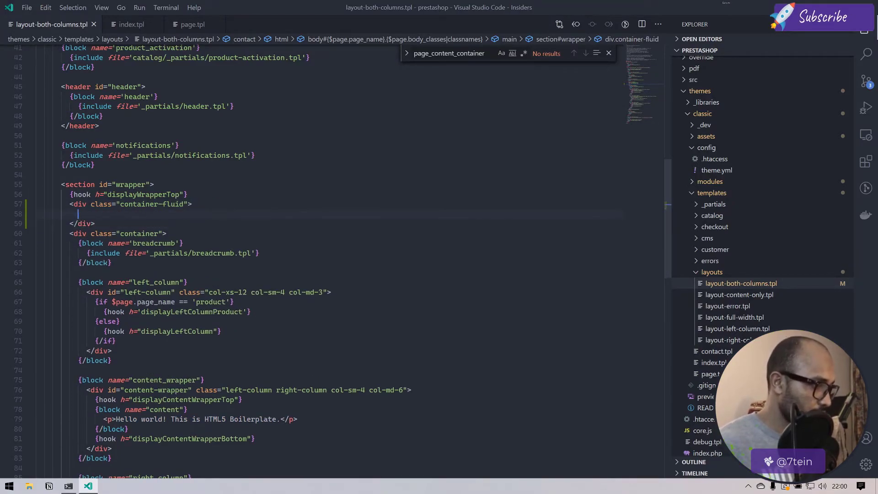
type("{}")
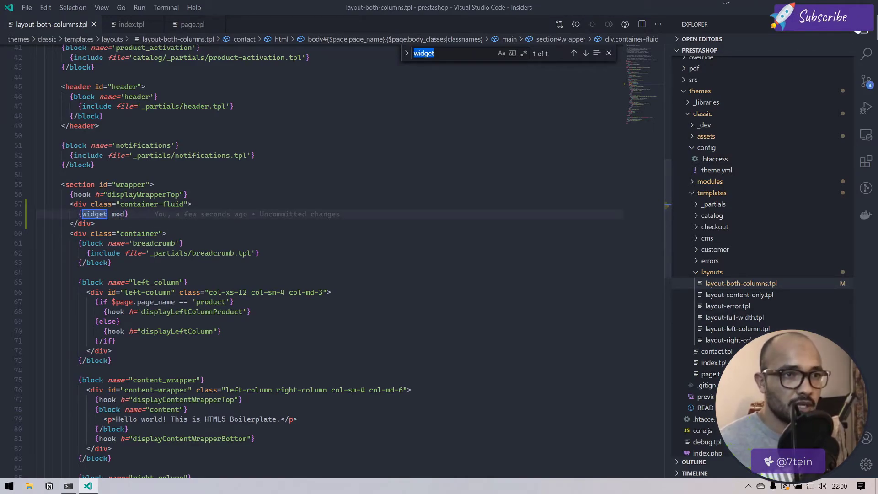
Step: Search the theme's .tpl files for 'widget'
left_click(866, 54)
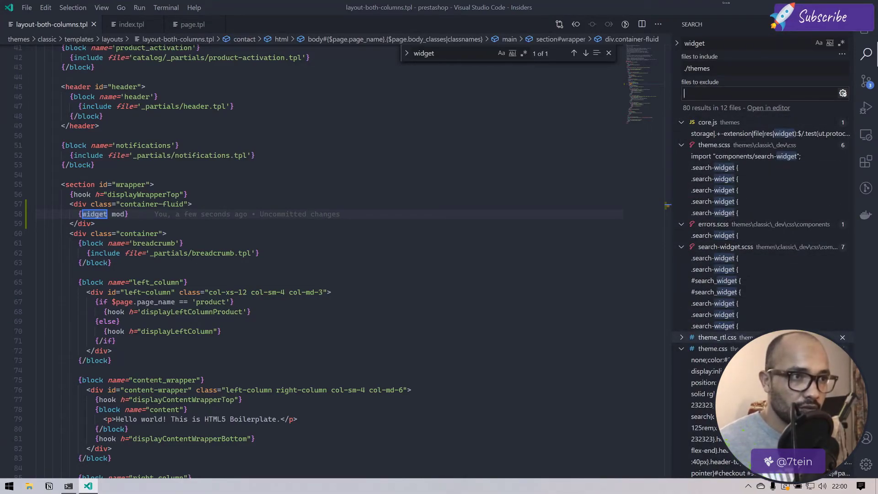
type("./tpl")
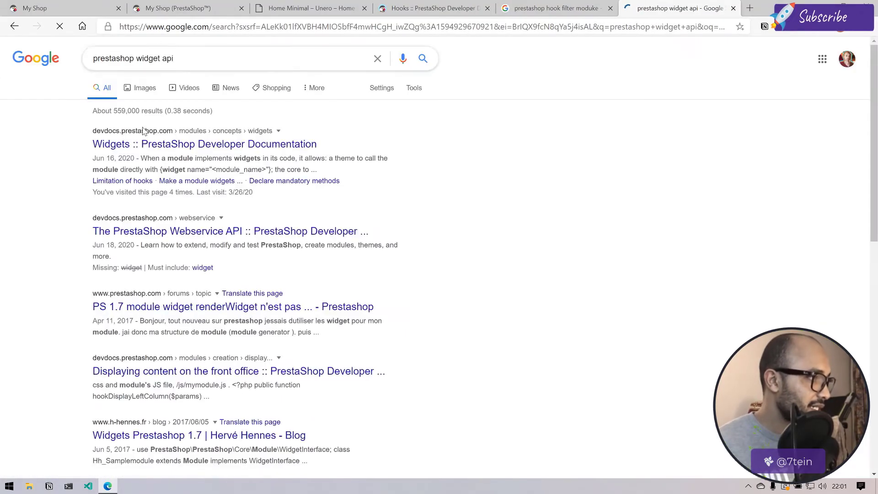
Step: Read the DevDocs Widgets page on calling widgets from Smarty templates
left_click(204, 144)
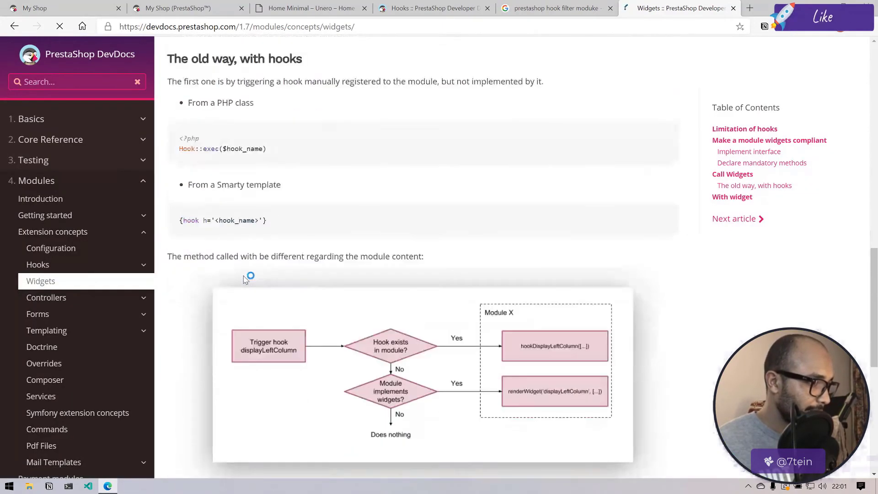
scroll("down", 3)
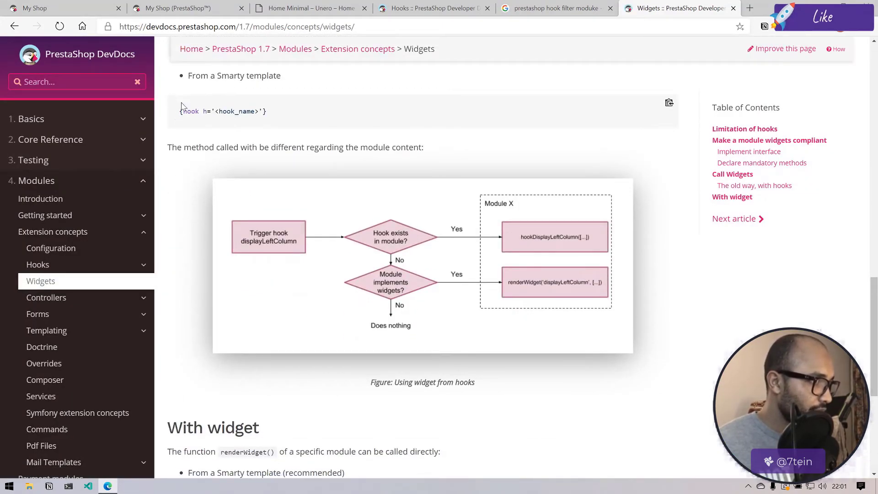
scroll("down", 3)
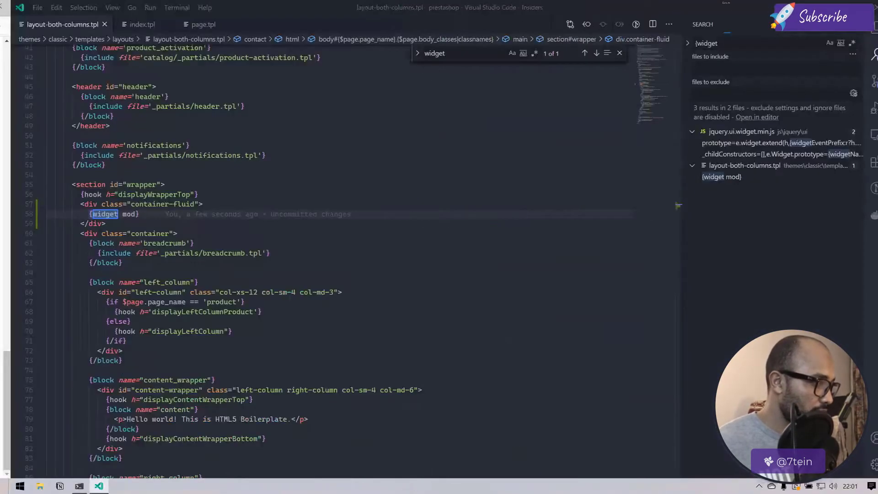
Step: Give the widget tag a name attribute starting with the ps_ module name, then return to the shop home page
type("name='<module_name>'")
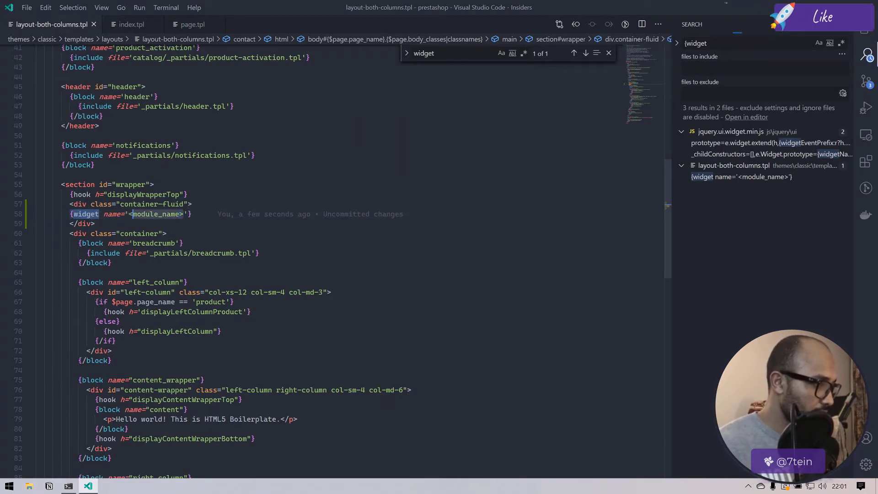
key("Delete")
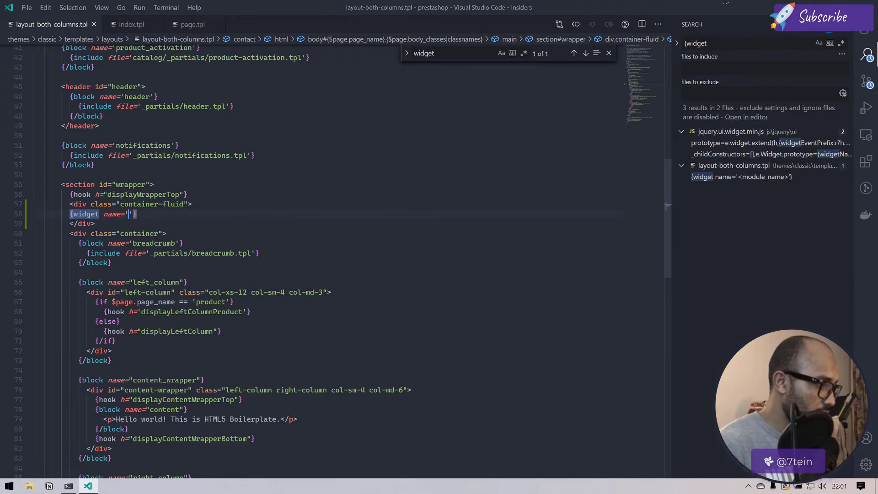
type("ps")
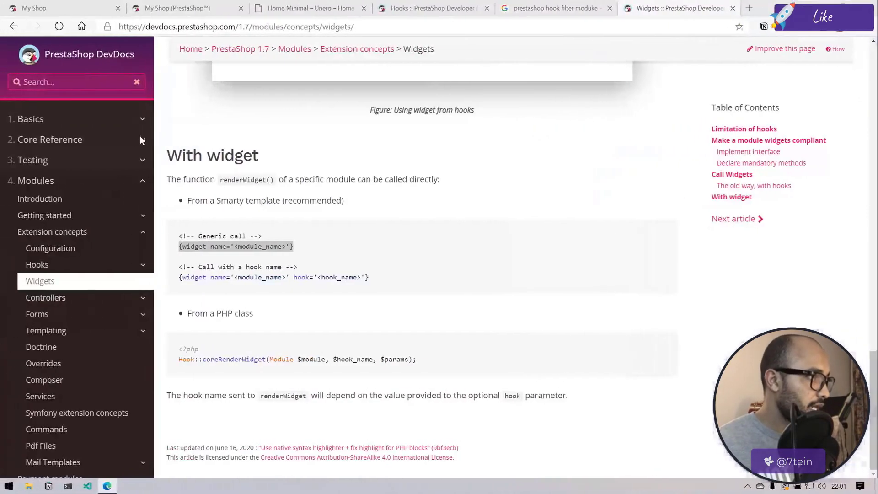
left_click(56, 8)
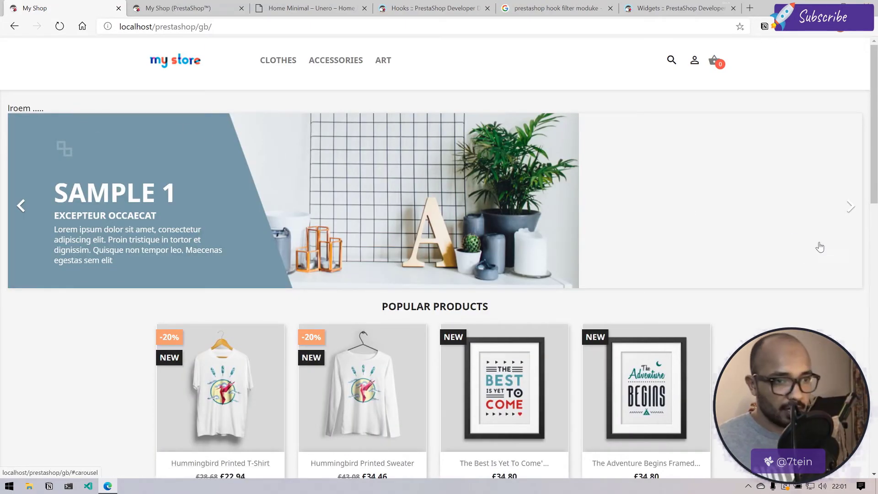
Step: Advance the full-width slider one slide and review the home page down to Popular Products
left_click(850, 206)
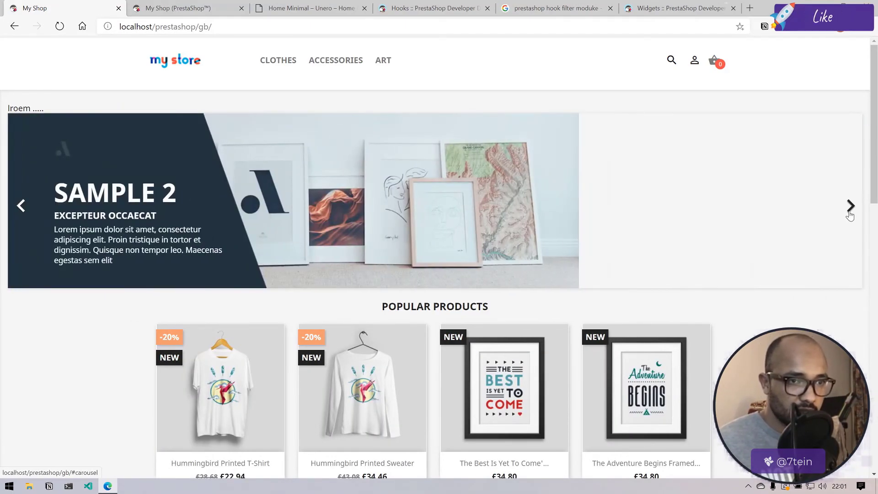
scroll("down", 3)
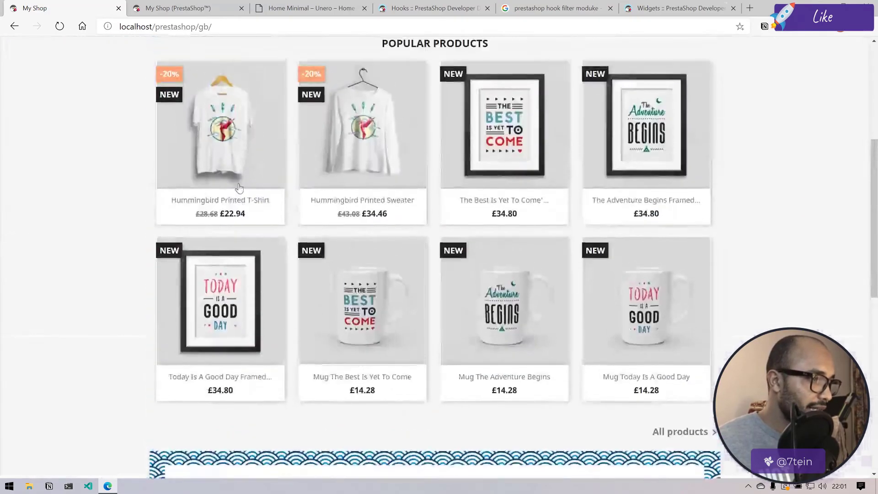
scroll("up", 3)
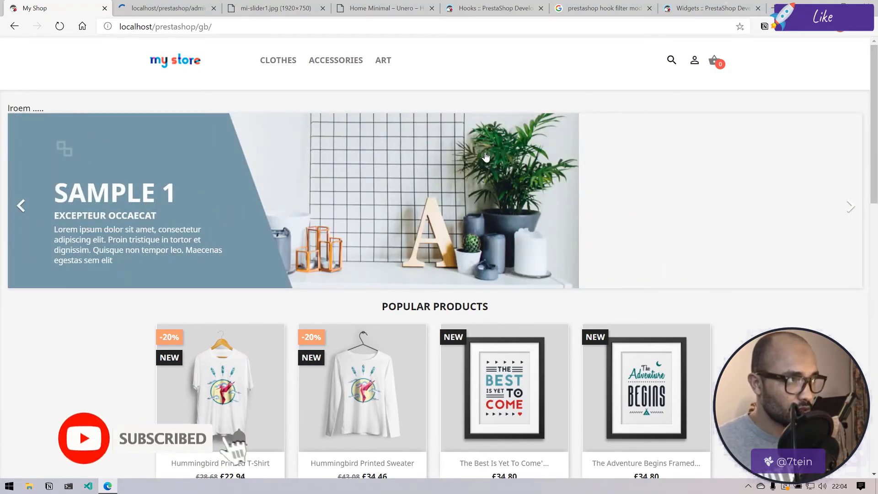
Step: Show the Unero Home Minimal demo page with its full-width bicycle slider for comparison
left_click(384, 8)
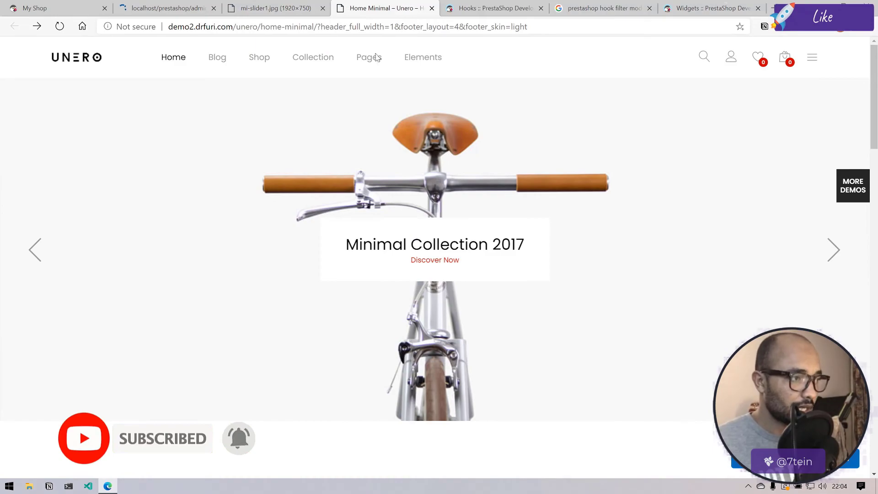
mouse_move(489, 203)
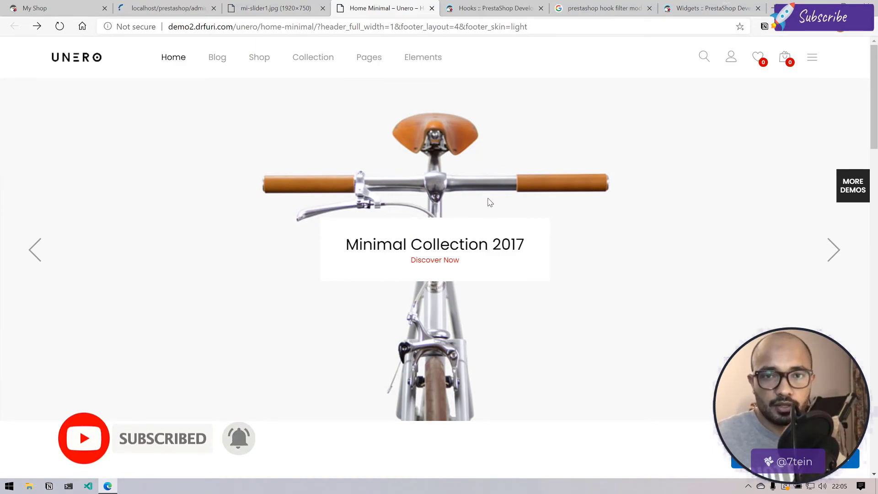